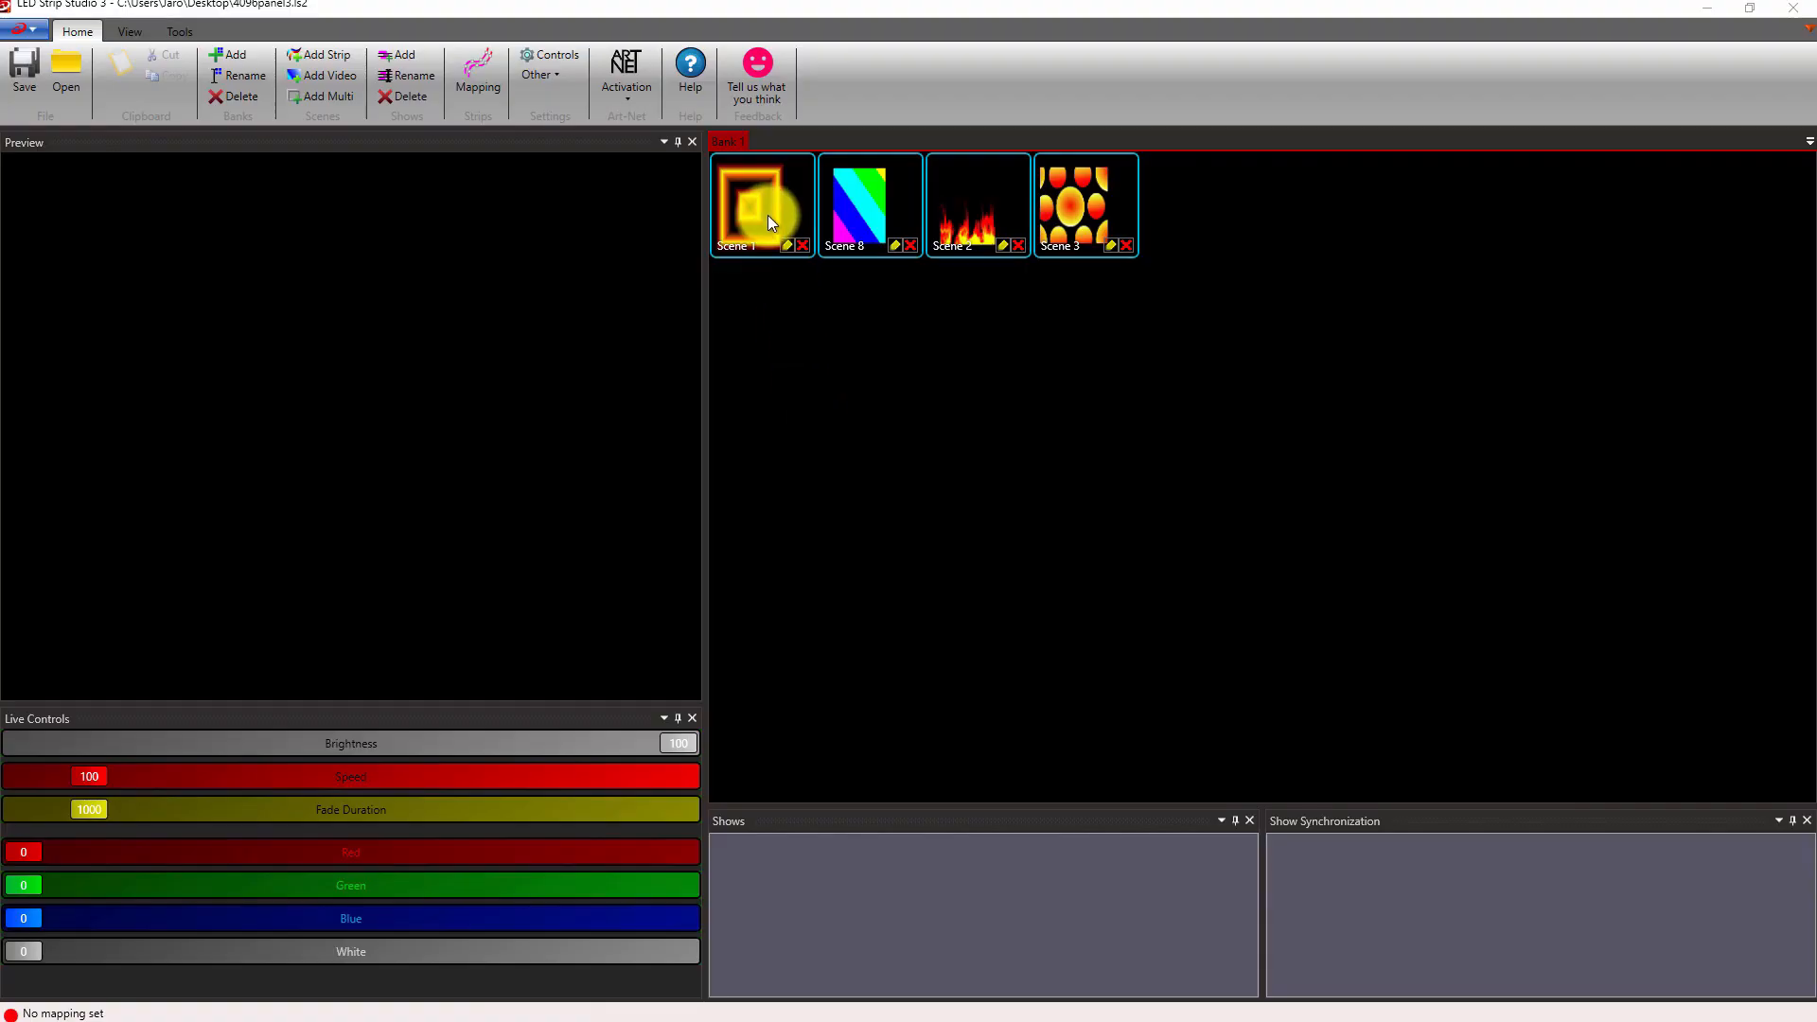
Preview Scene 1, then open Strip Settings showing the four digital strips
{"action": "left_click", "coordinate": [760, 205]}
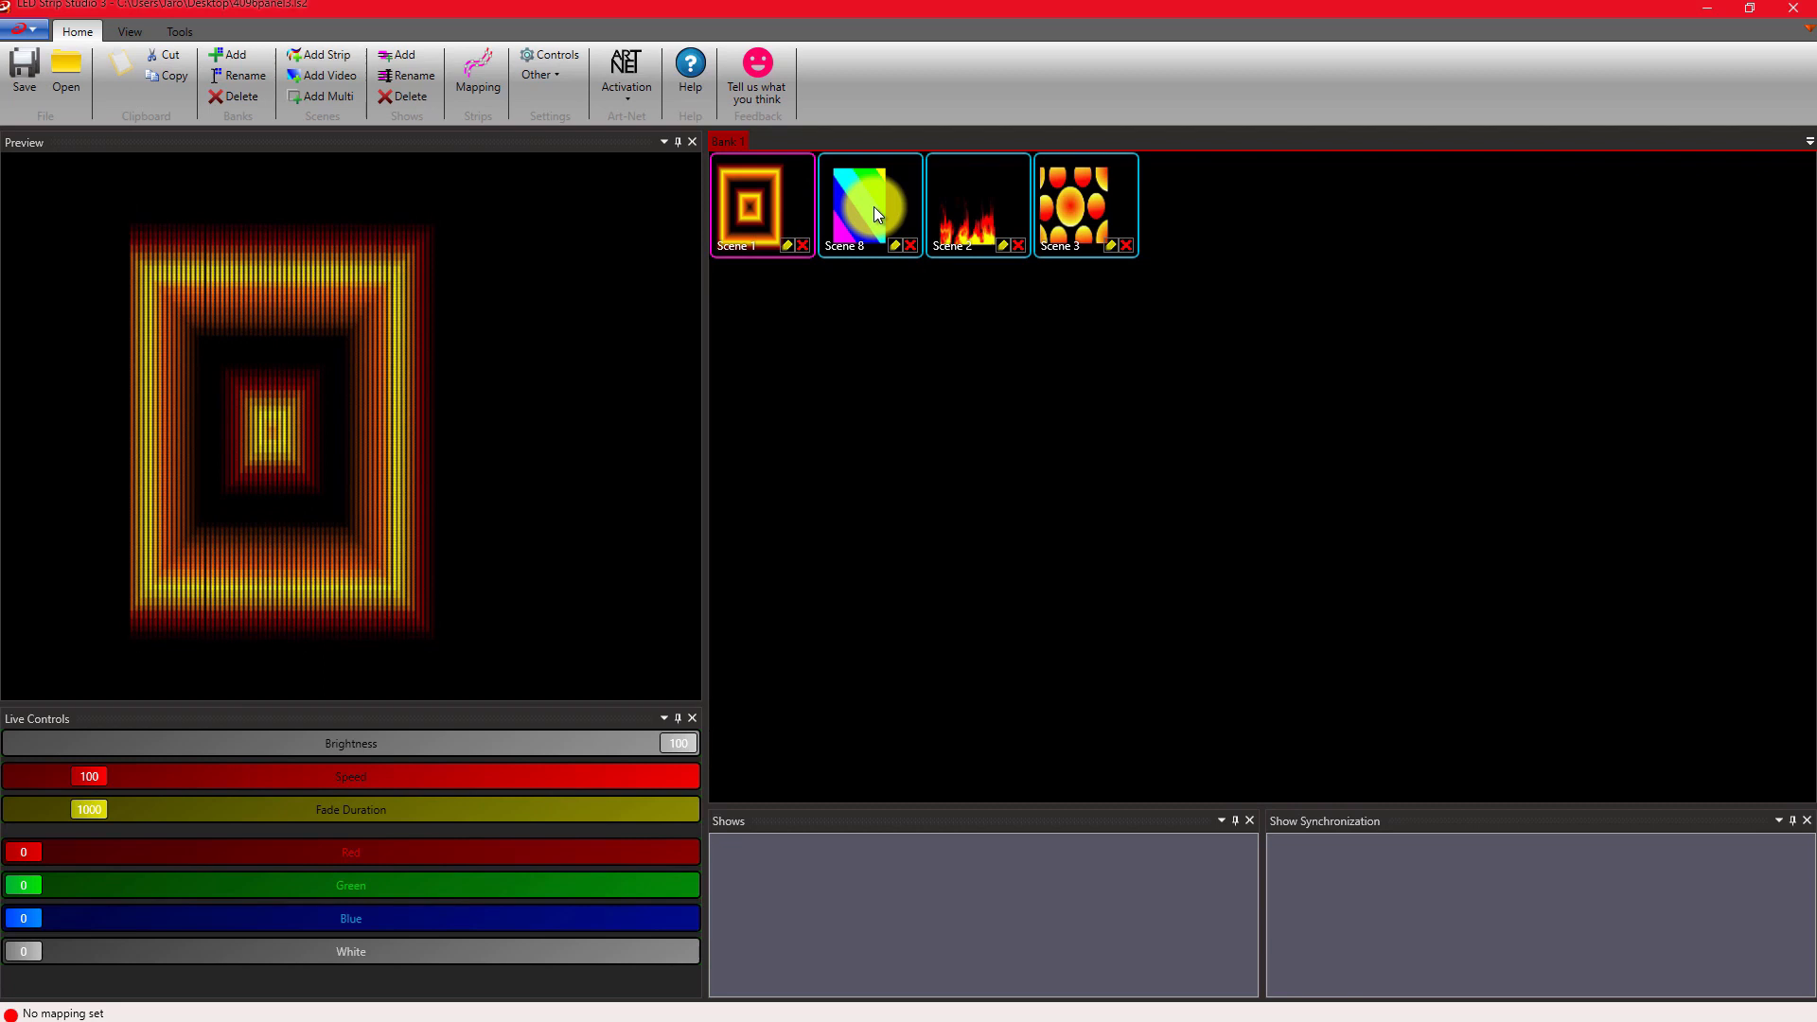
{"action": "left_click", "coordinate": [868, 207]}
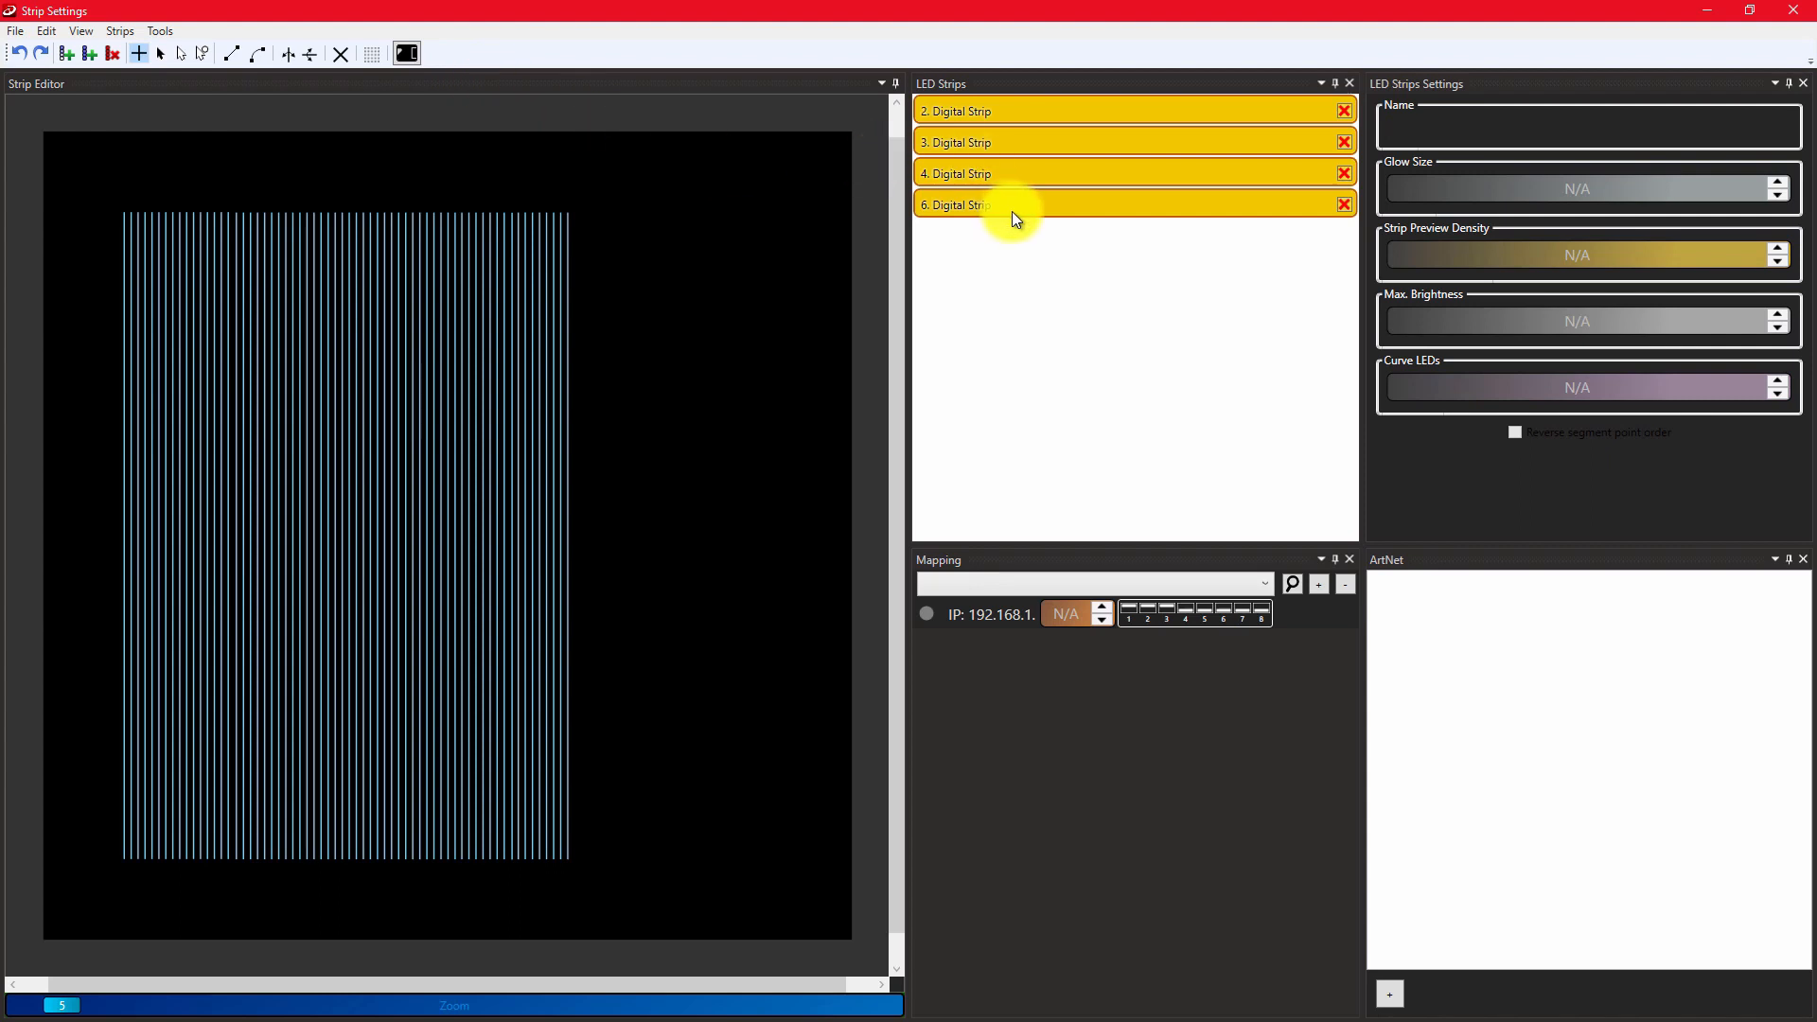
Set strip 6's controller address to 192.168.1.5 and close Strip Settings
{"action": "left_click", "coordinate": [956, 112]}
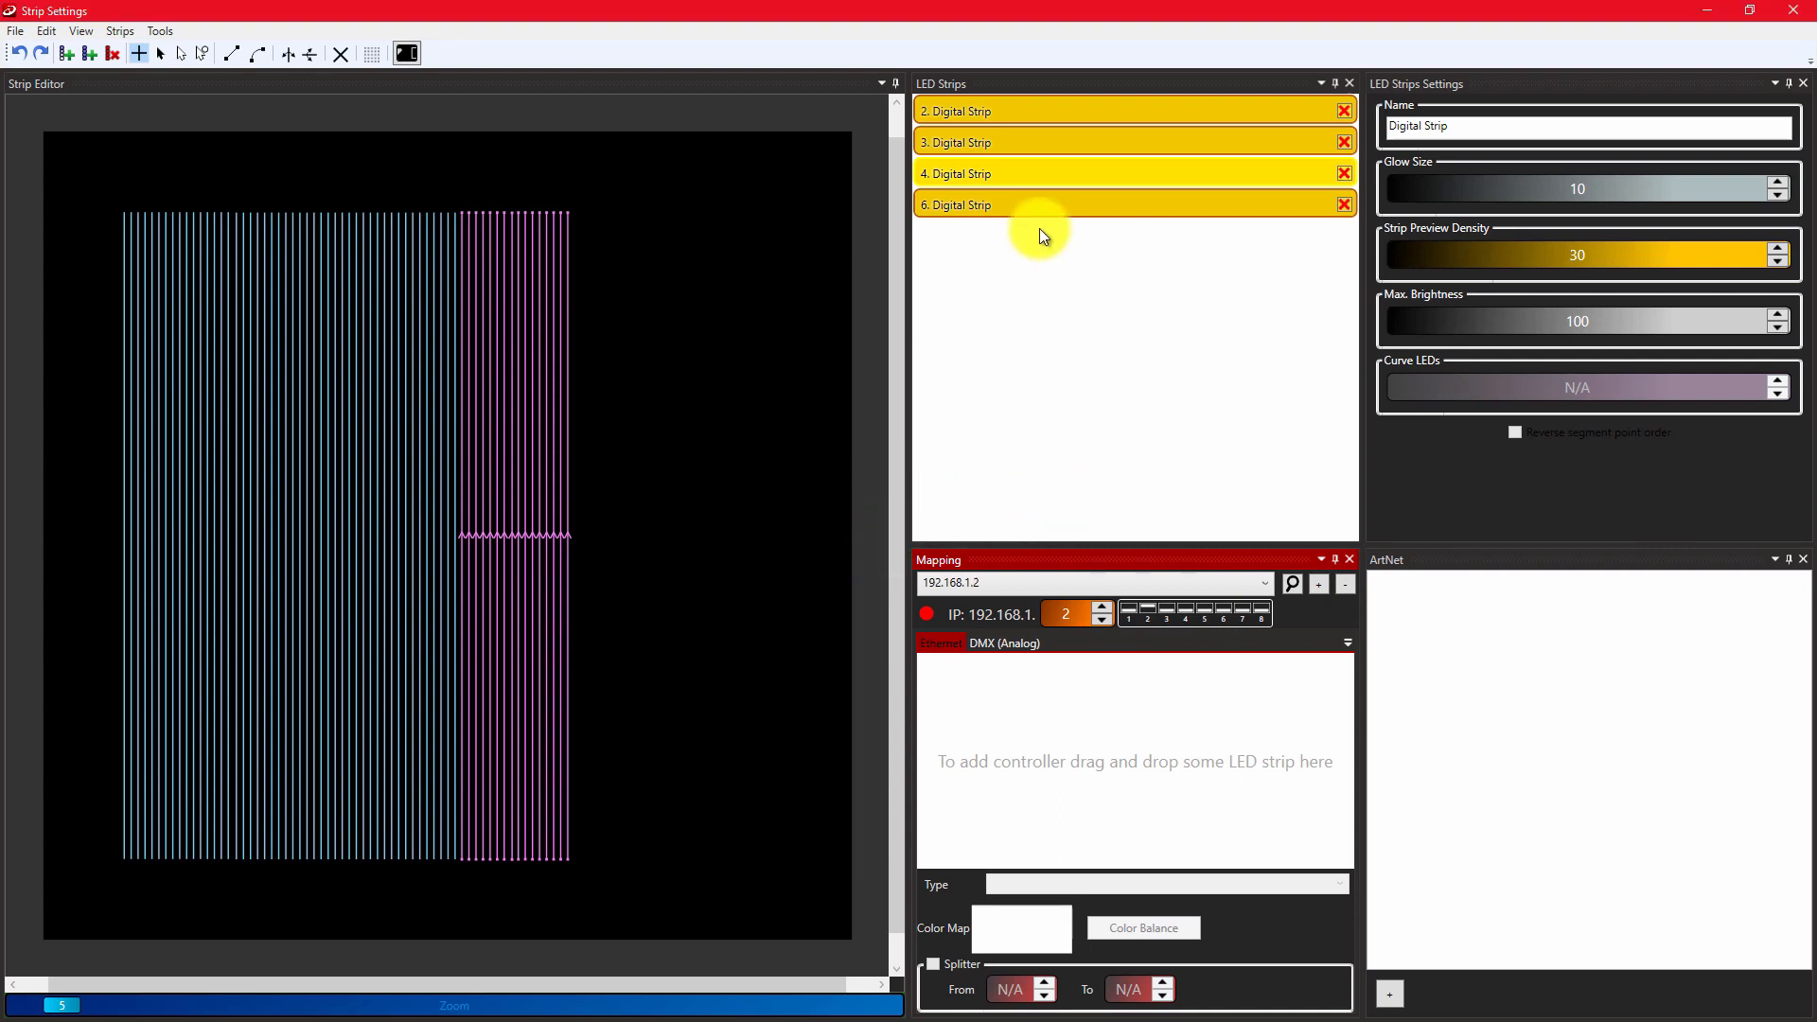
{"action": "left_click_drag", "start_coordinate": [1037, 234], "coordinate": [1020, 693]}
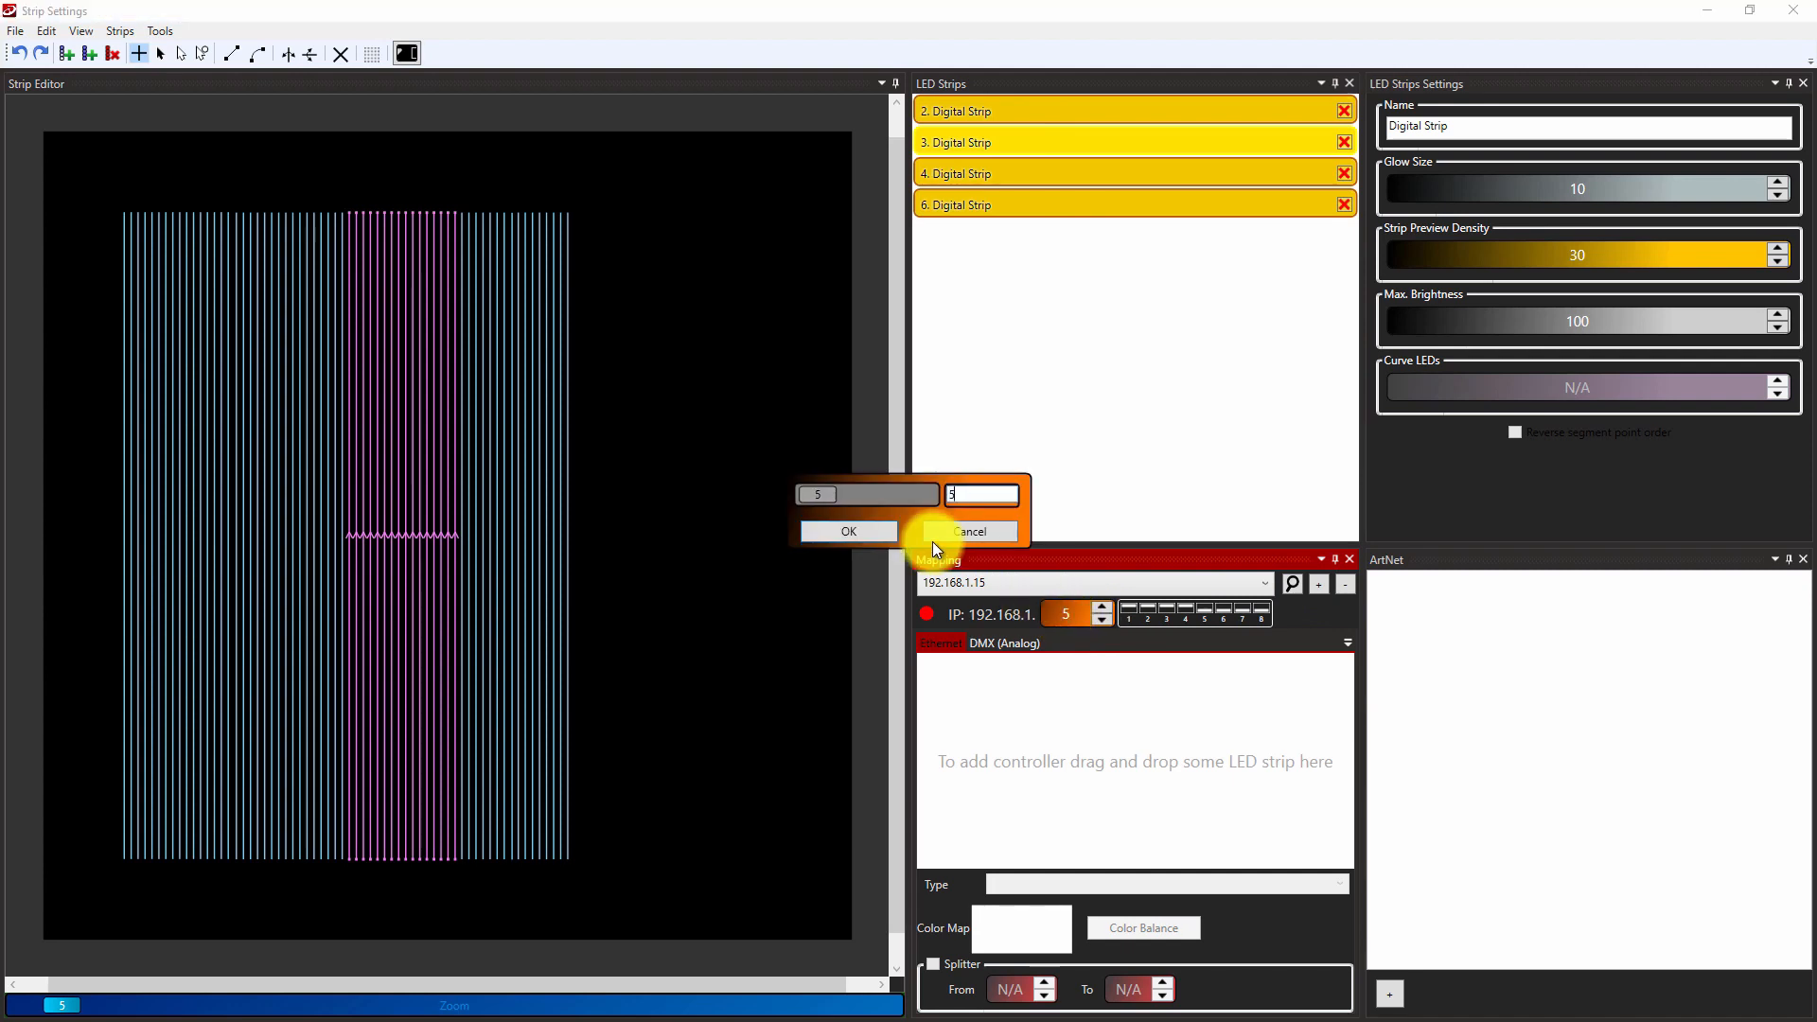
{"action": "left_click", "coordinate": [847, 531]}
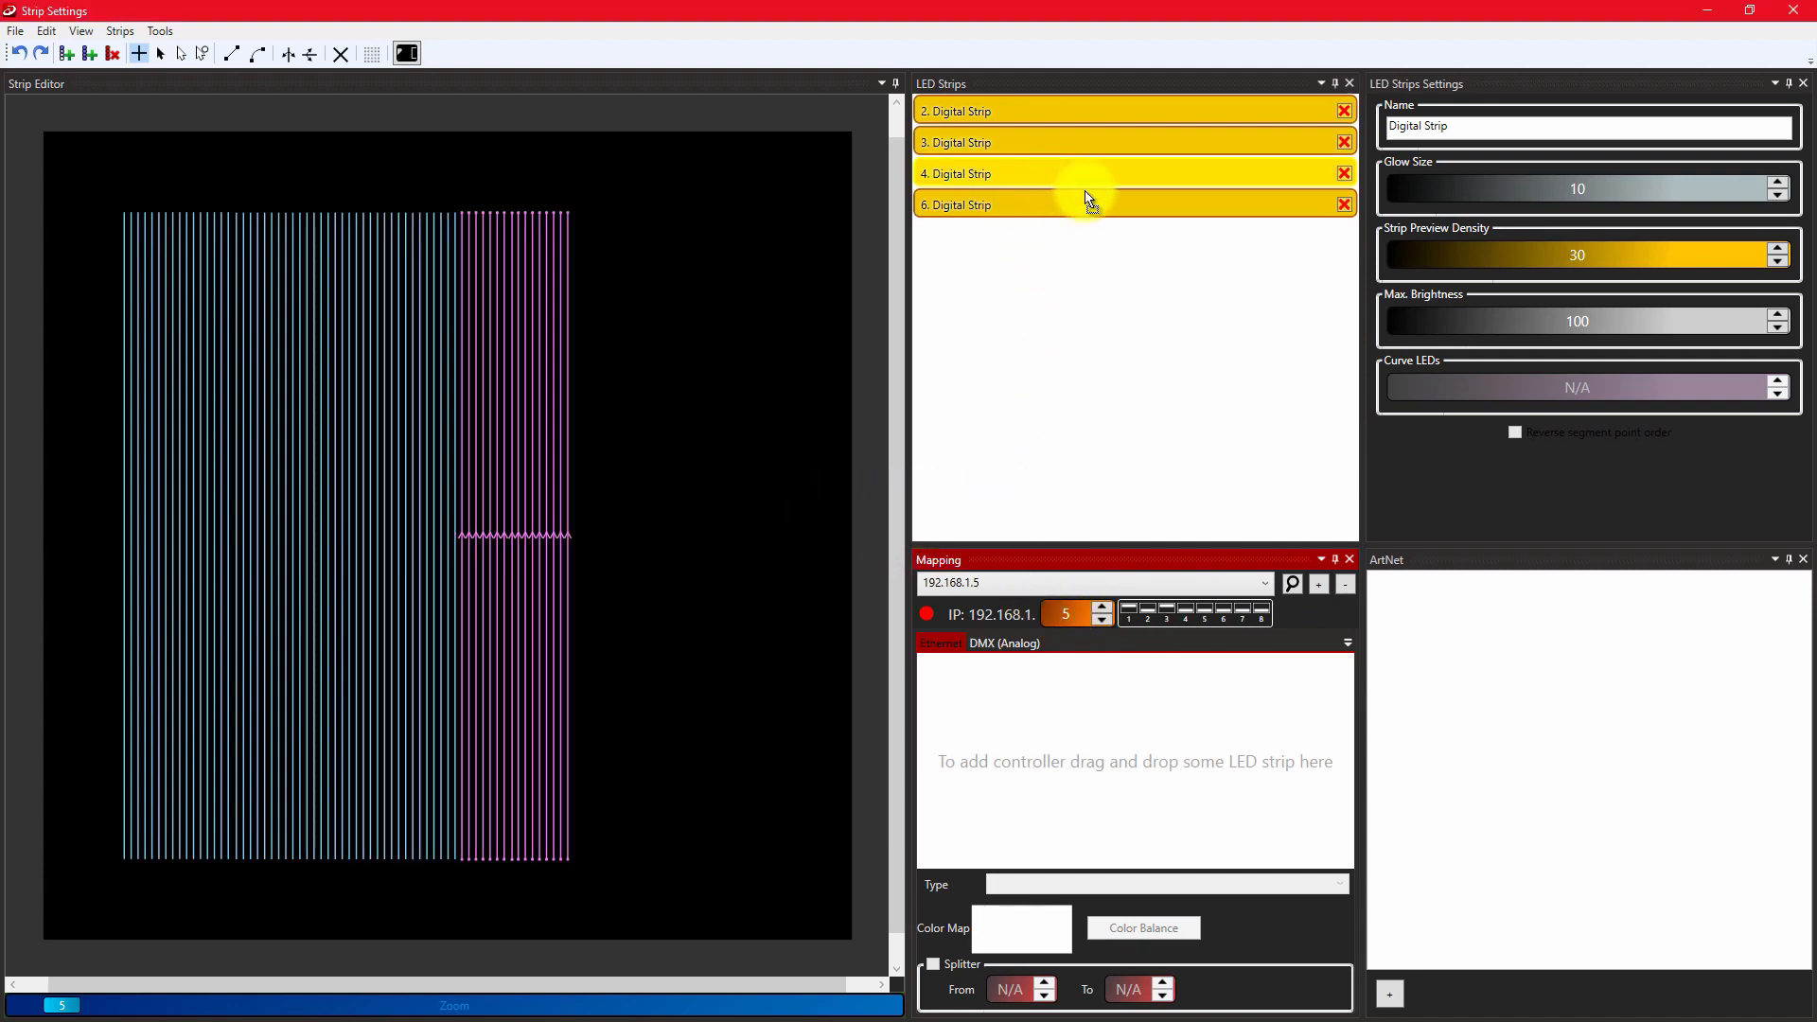
{"action": "left_click", "coordinate": [1262, 583]}
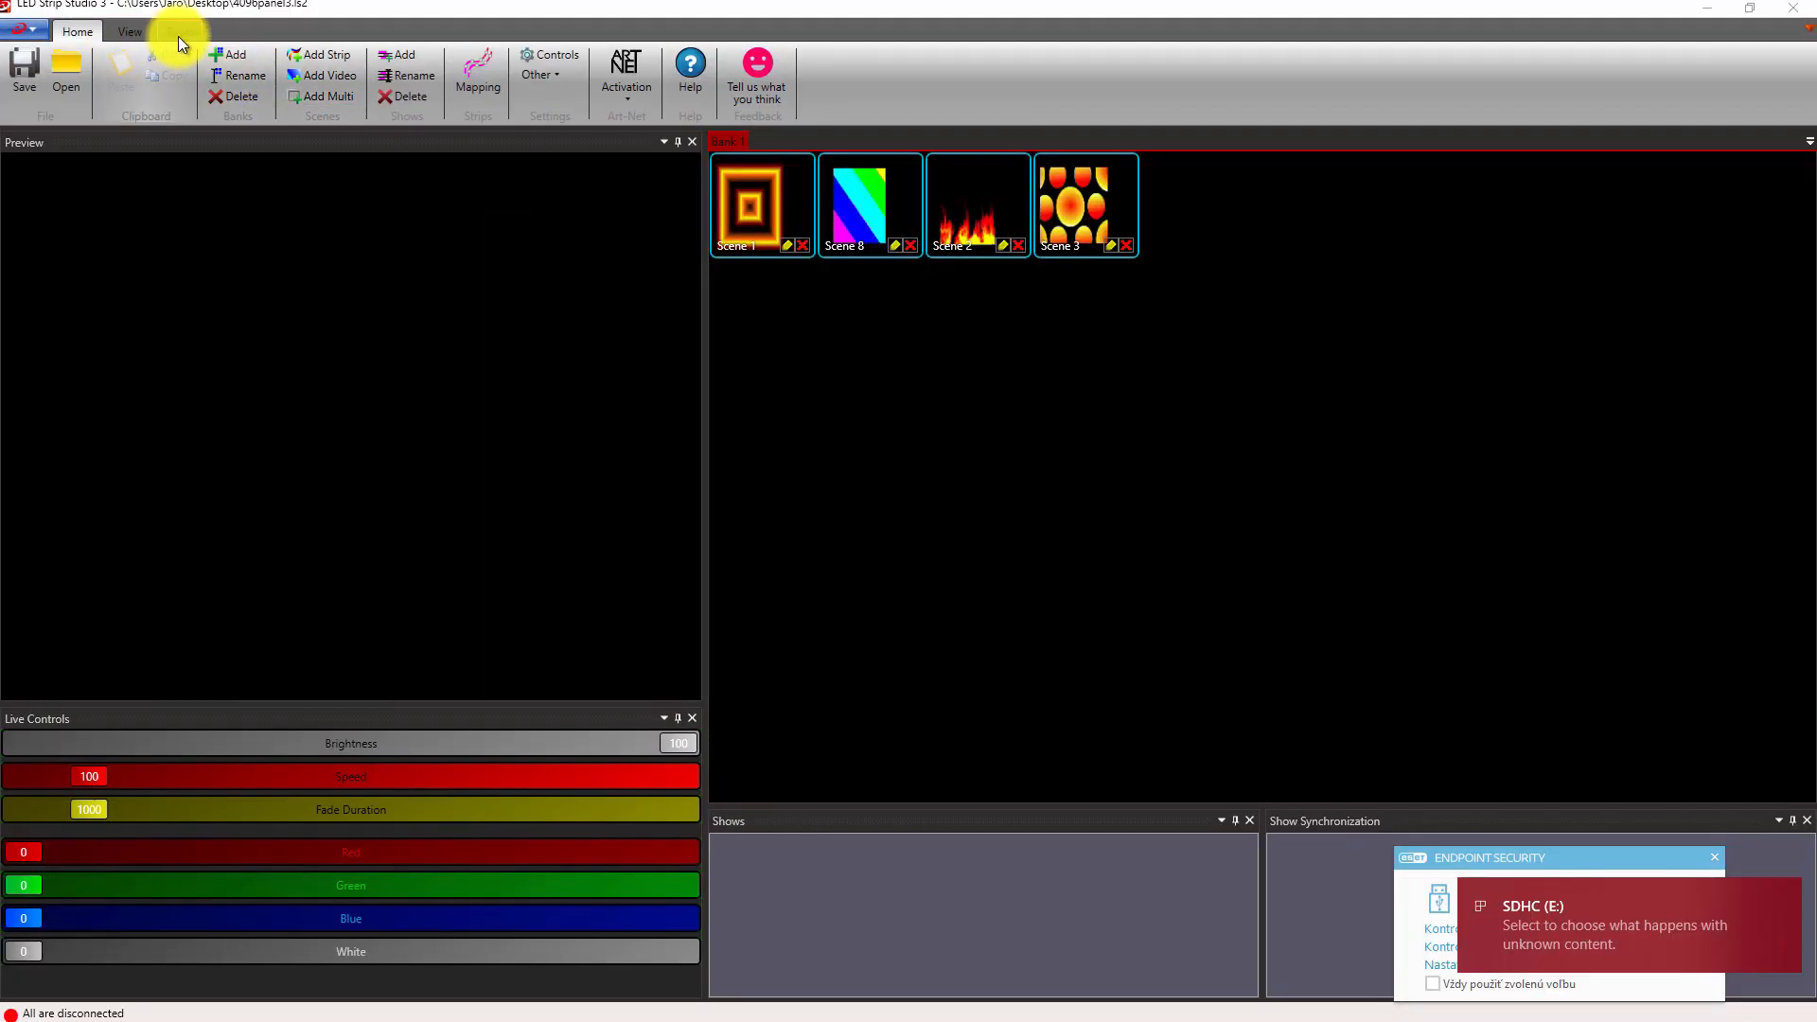
Export the scene bank to SDHC (E:) as animations starting at index 1
{"action": "left_click", "coordinate": [179, 31]}
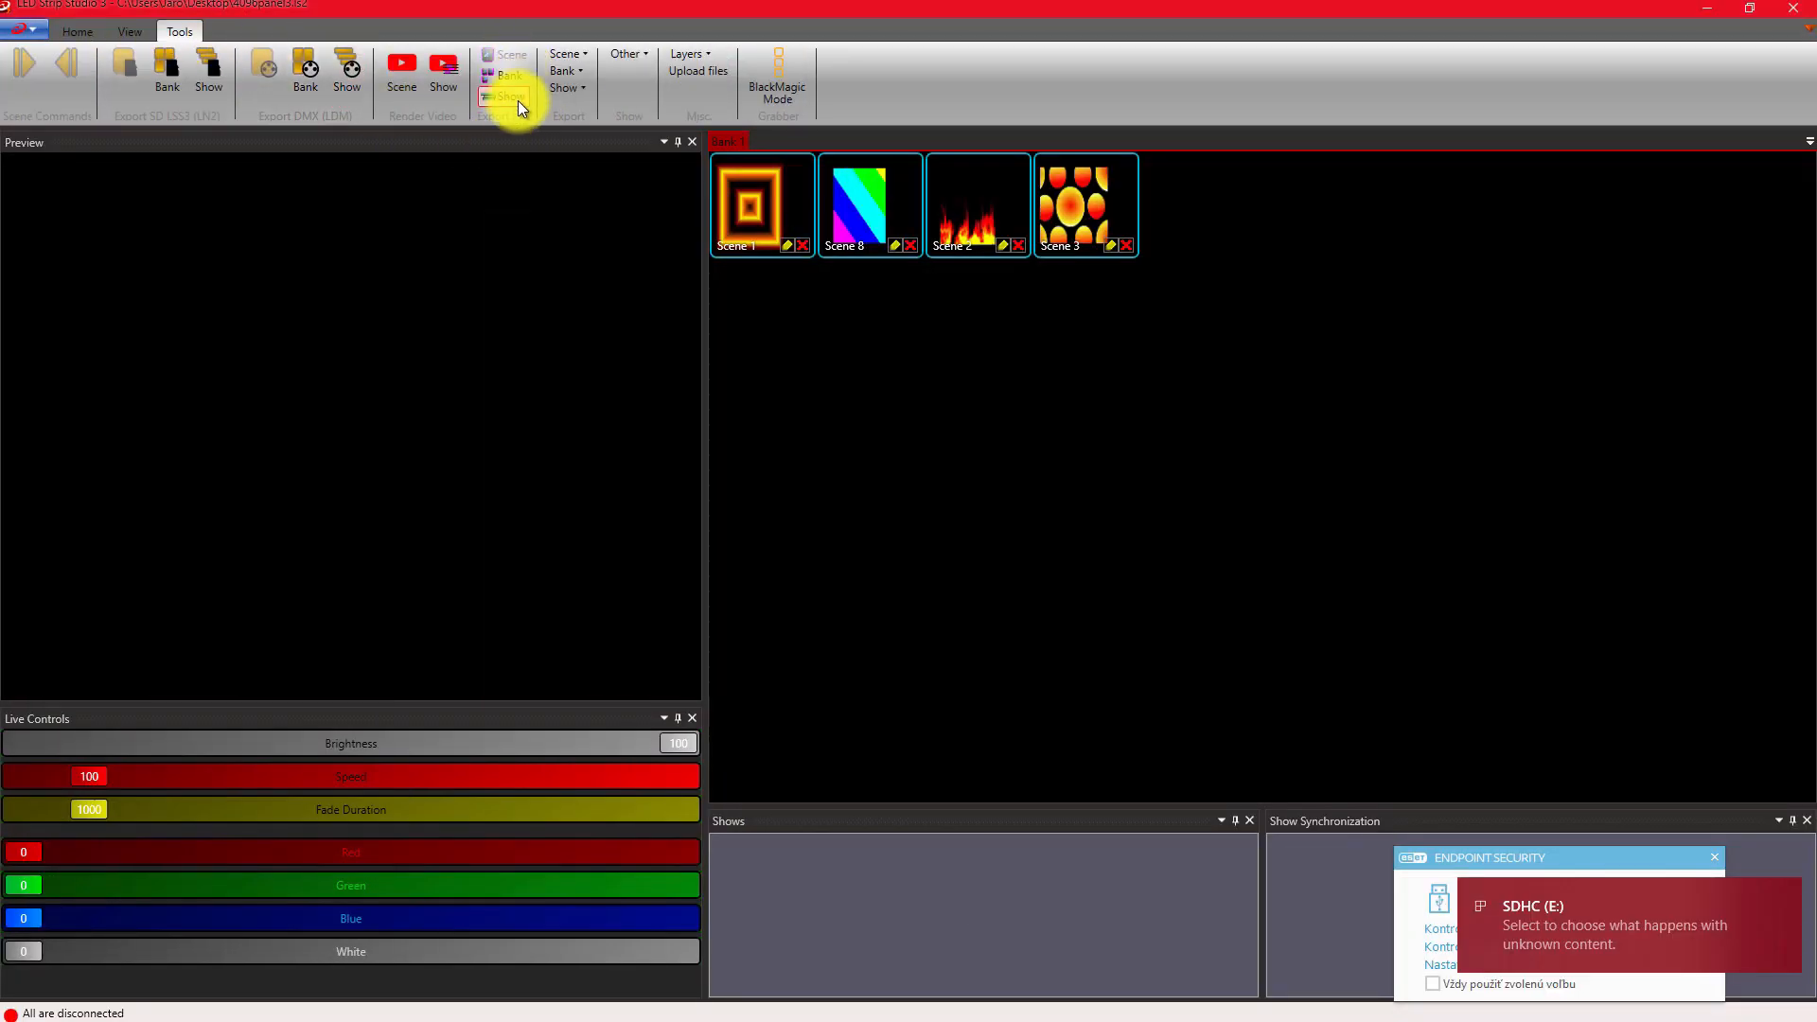
{"action": "left_click", "coordinate": [504, 54]}
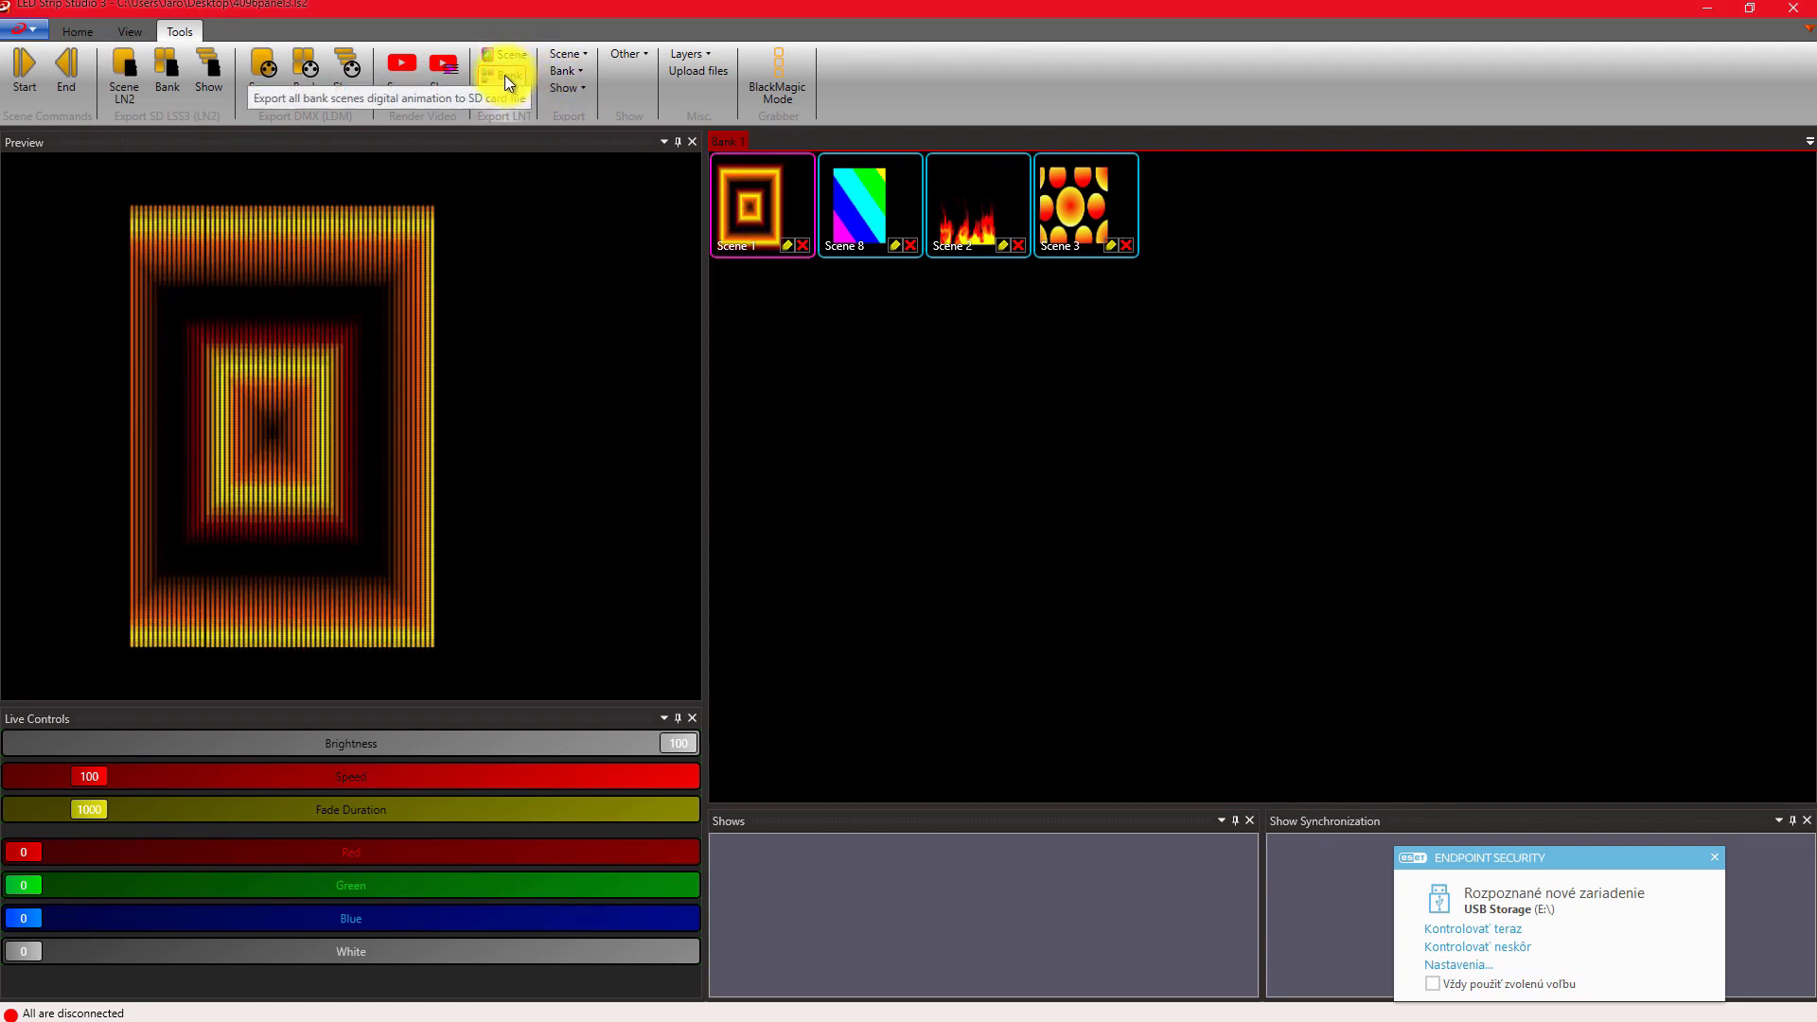
{"action": "left_click", "coordinate": [506, 53]}
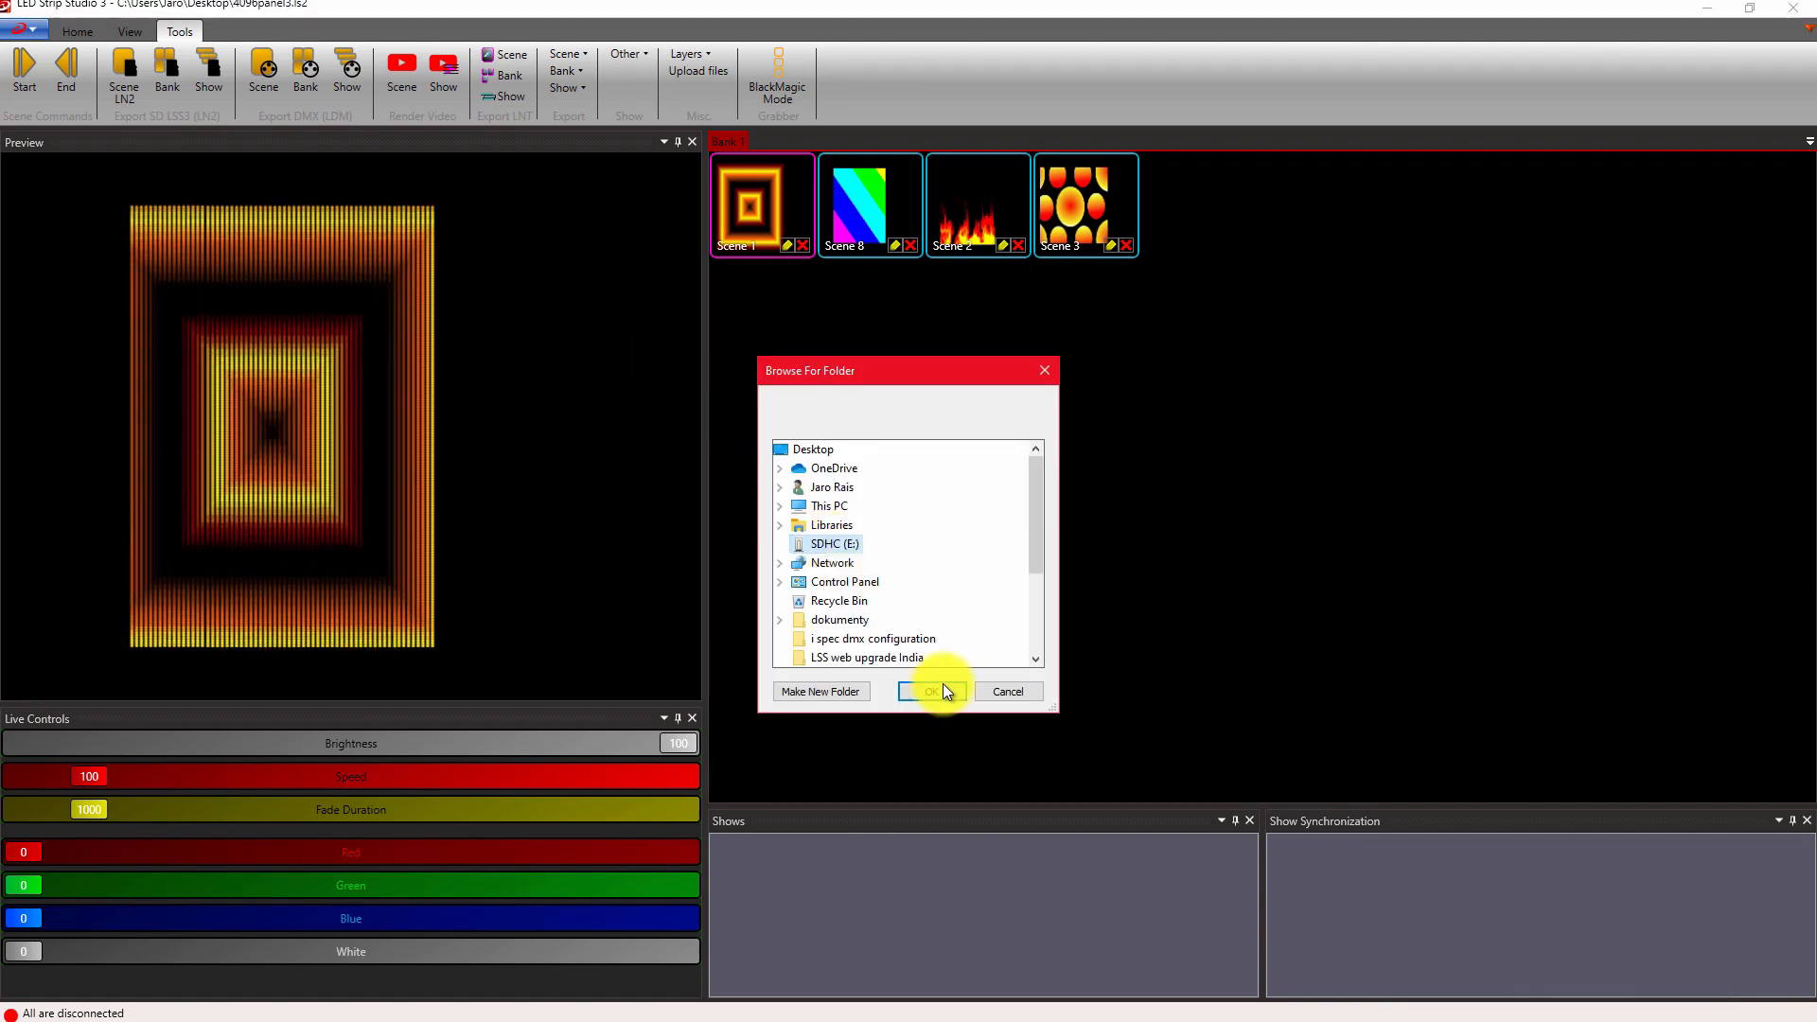
{"action": "left_click", "coordinate": [931, 691]}
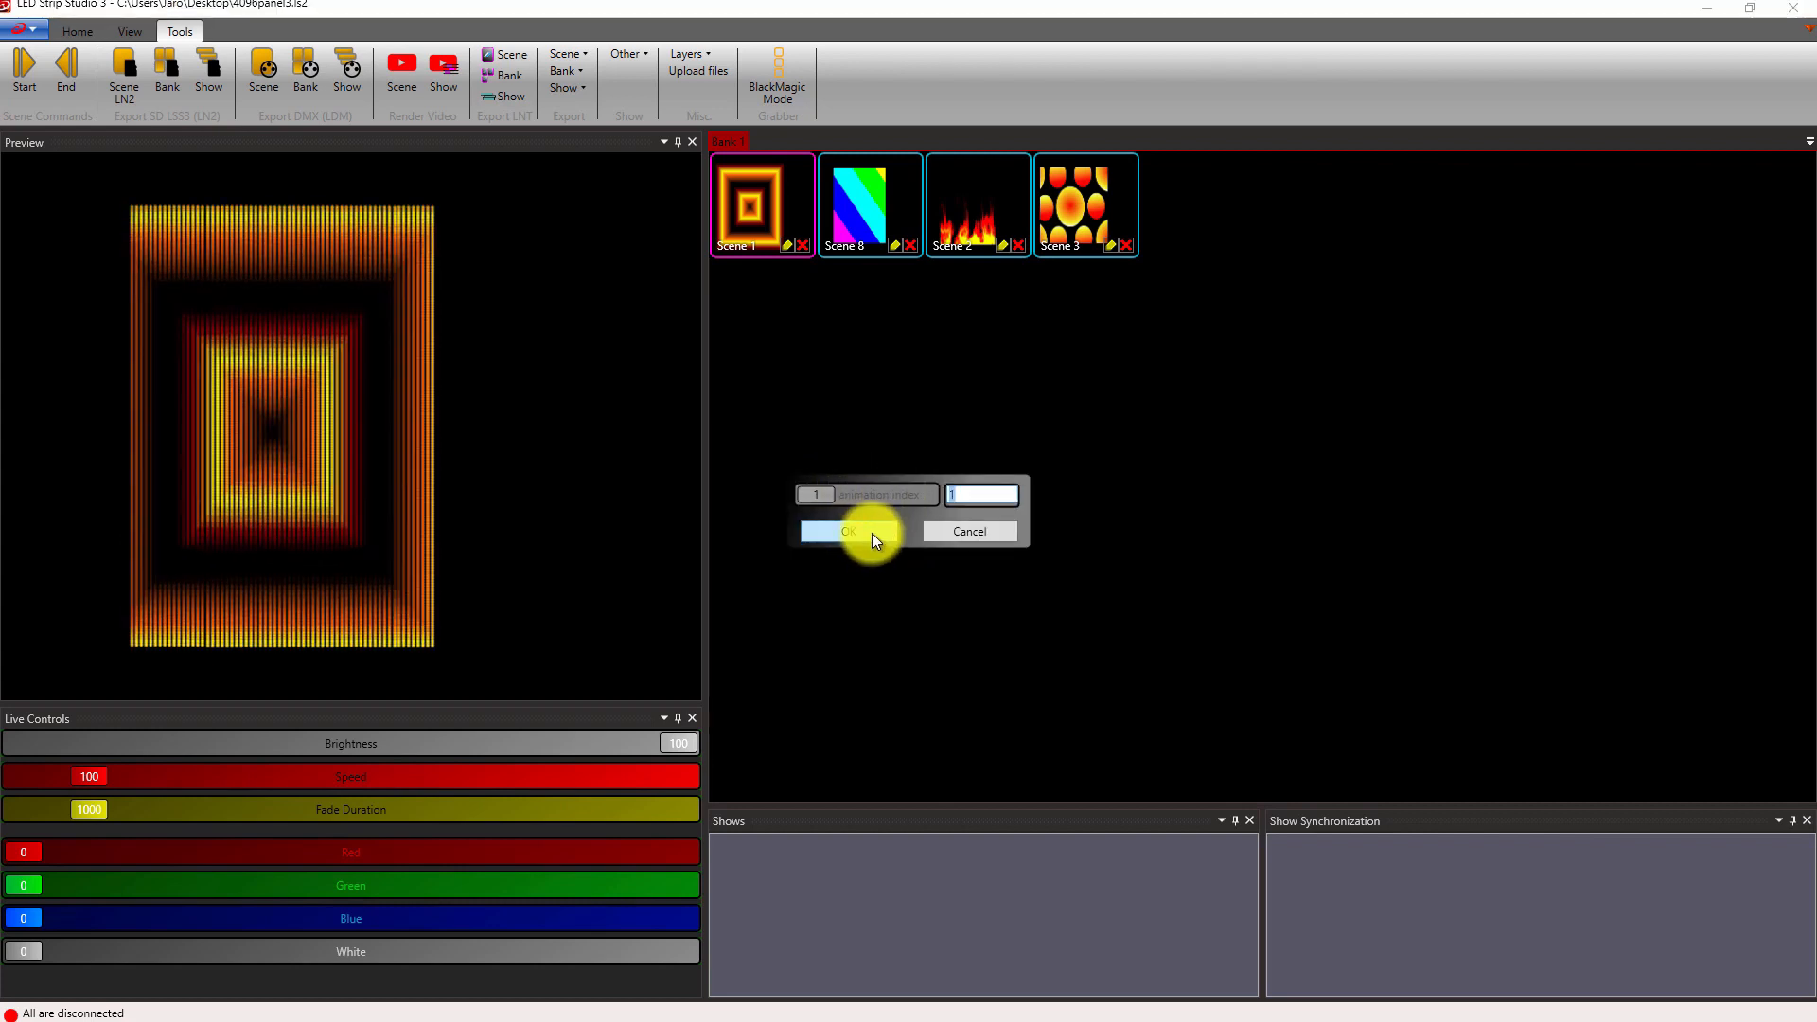
{"action": "left_click", "coordinate": [847, 531]}
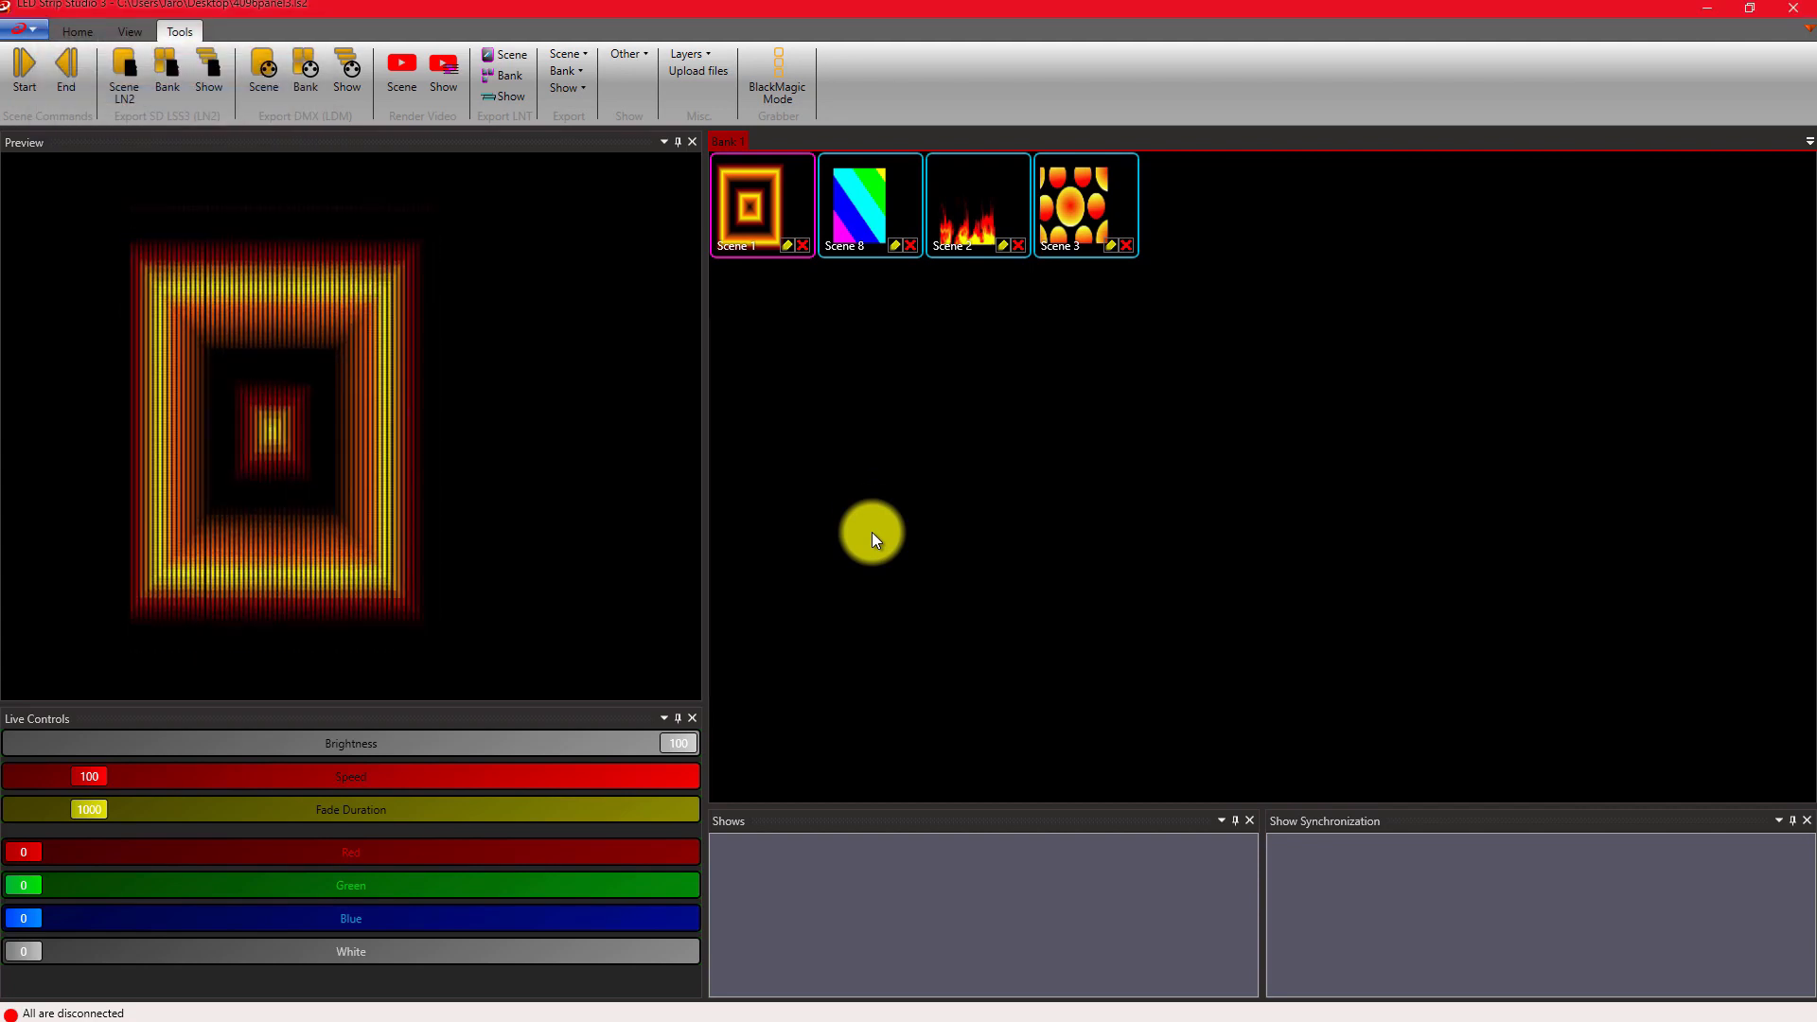
Keep the APA102 chip in LSS SPI Settings and export them to a text file
{"action": "left_click", "coordinate": [77, 31]}
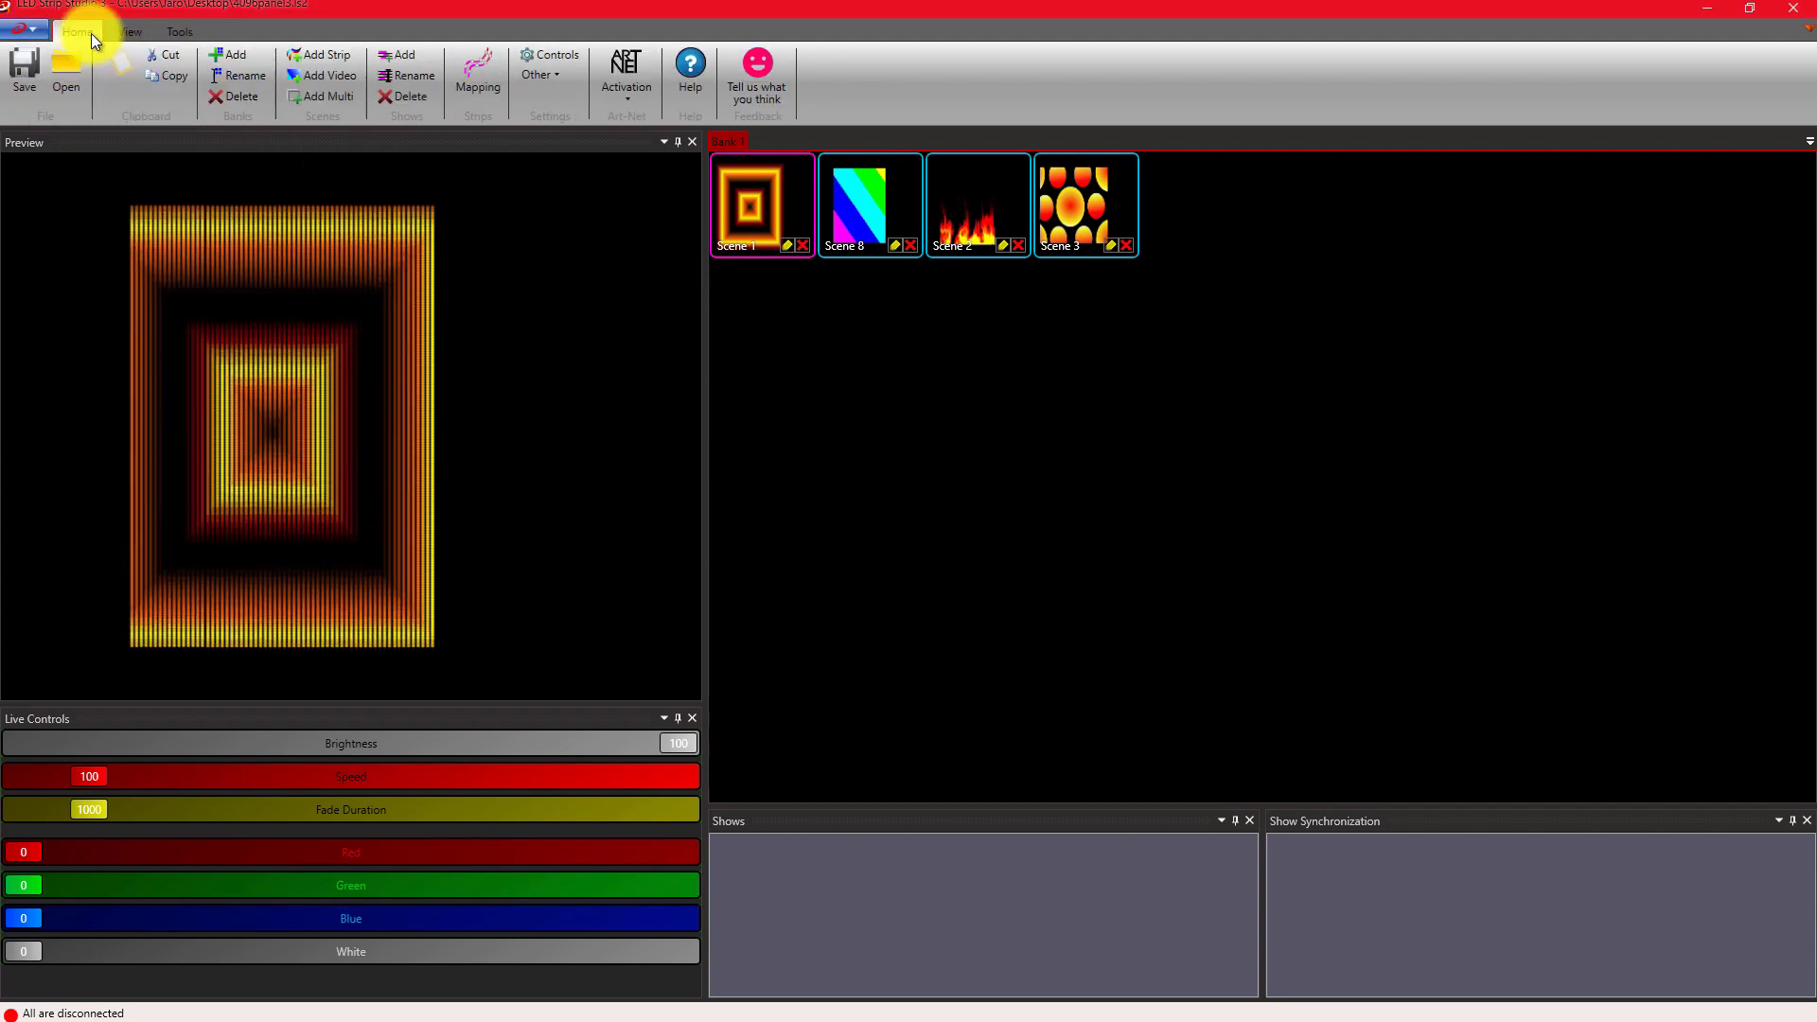
{"action": "left_click", "coordinate": [538, 74]}
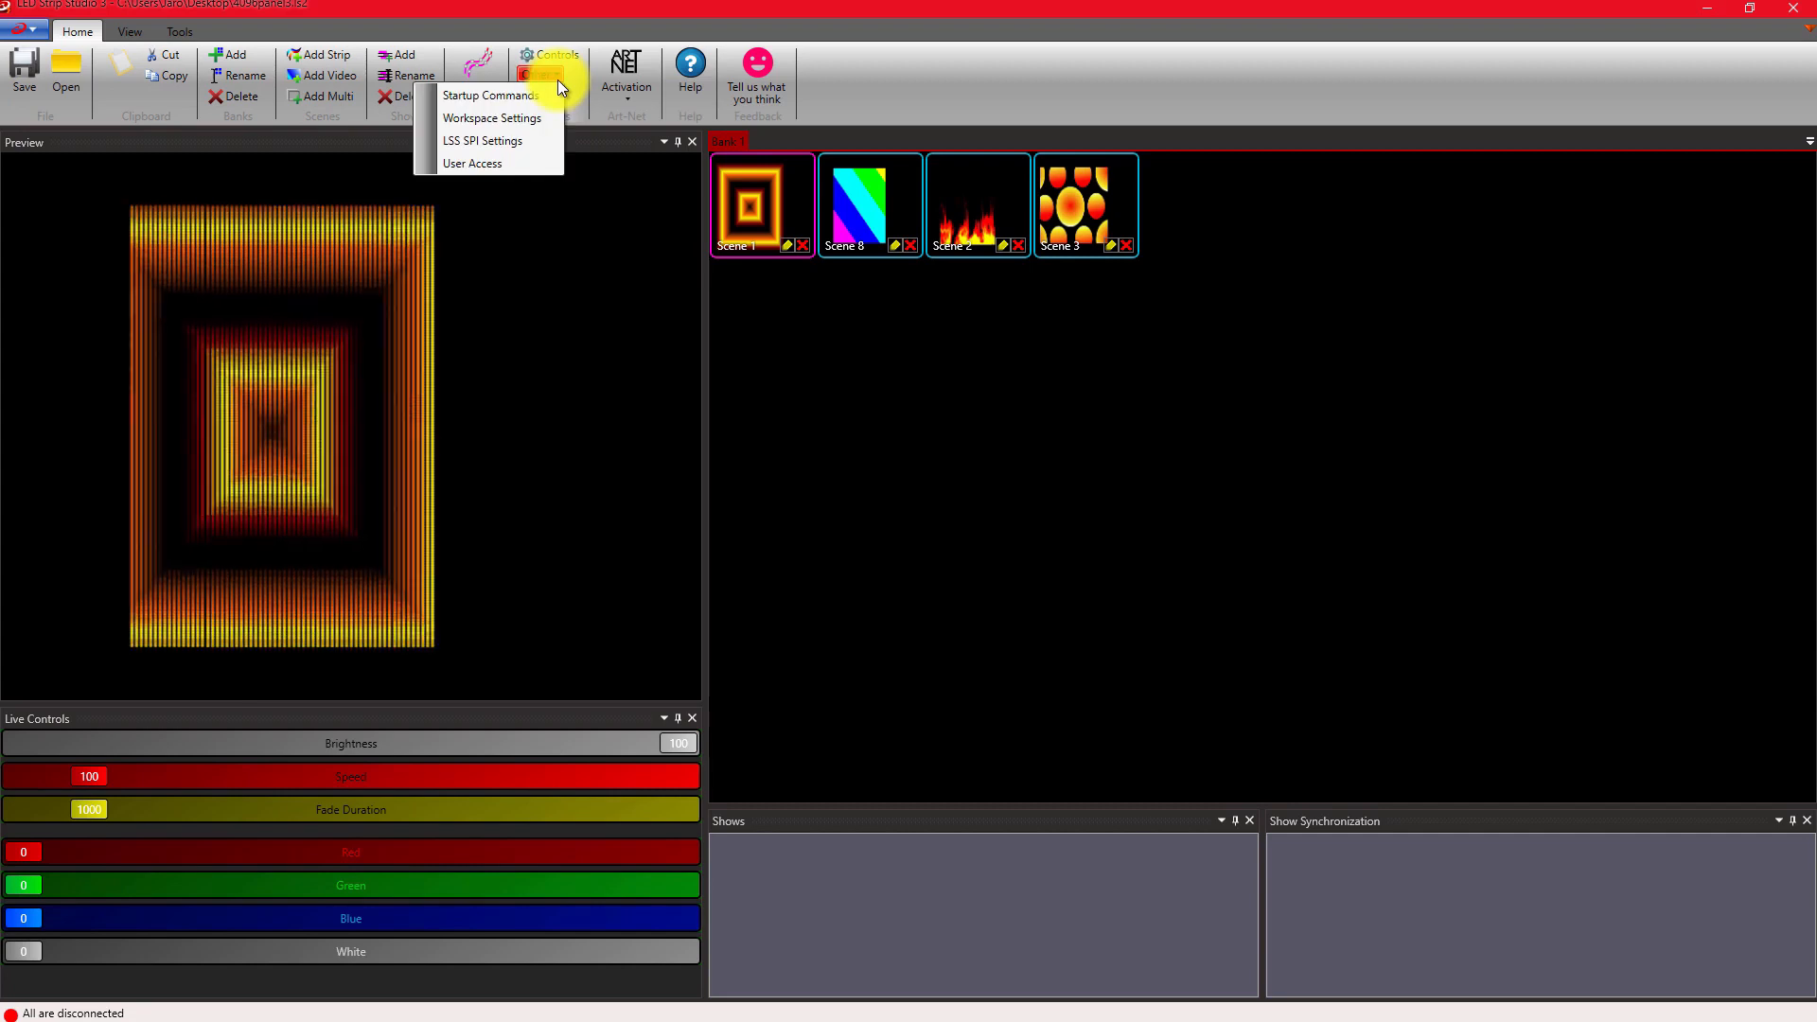
{"action": "left_click", "coordinate": [482, 141]}
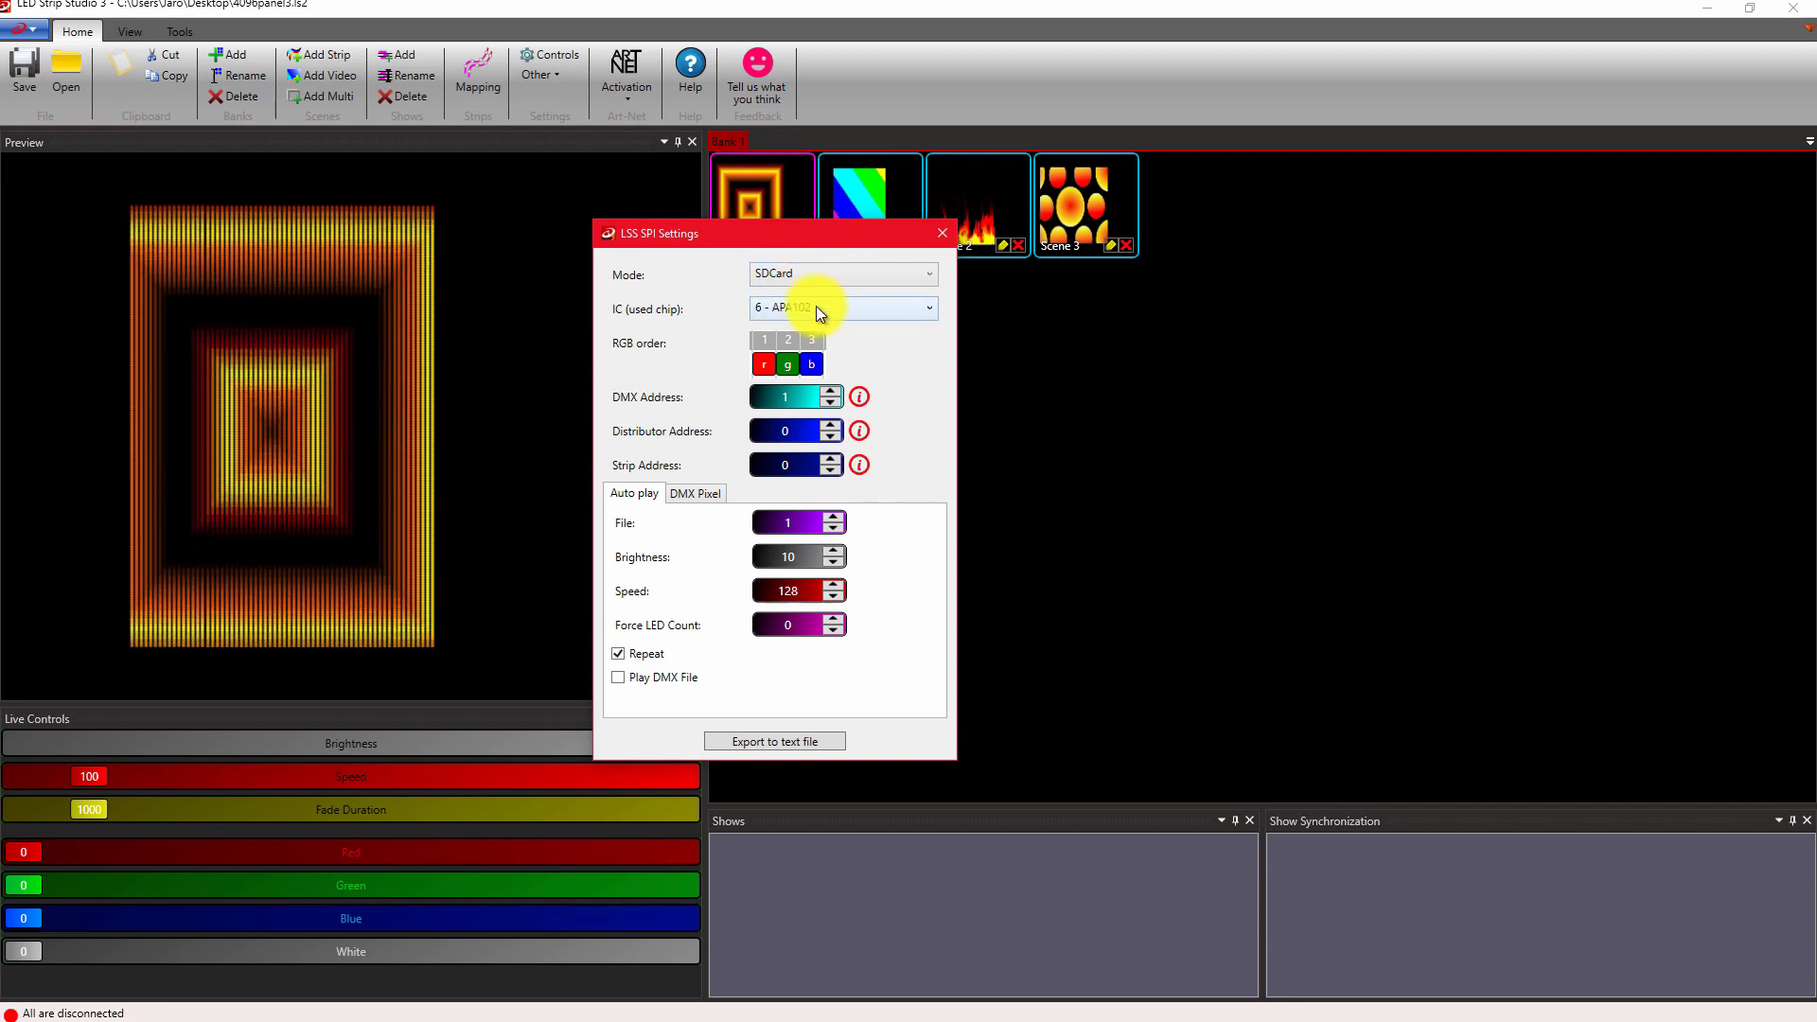
{"action": "left_click", "coordinate": [926, 307]}
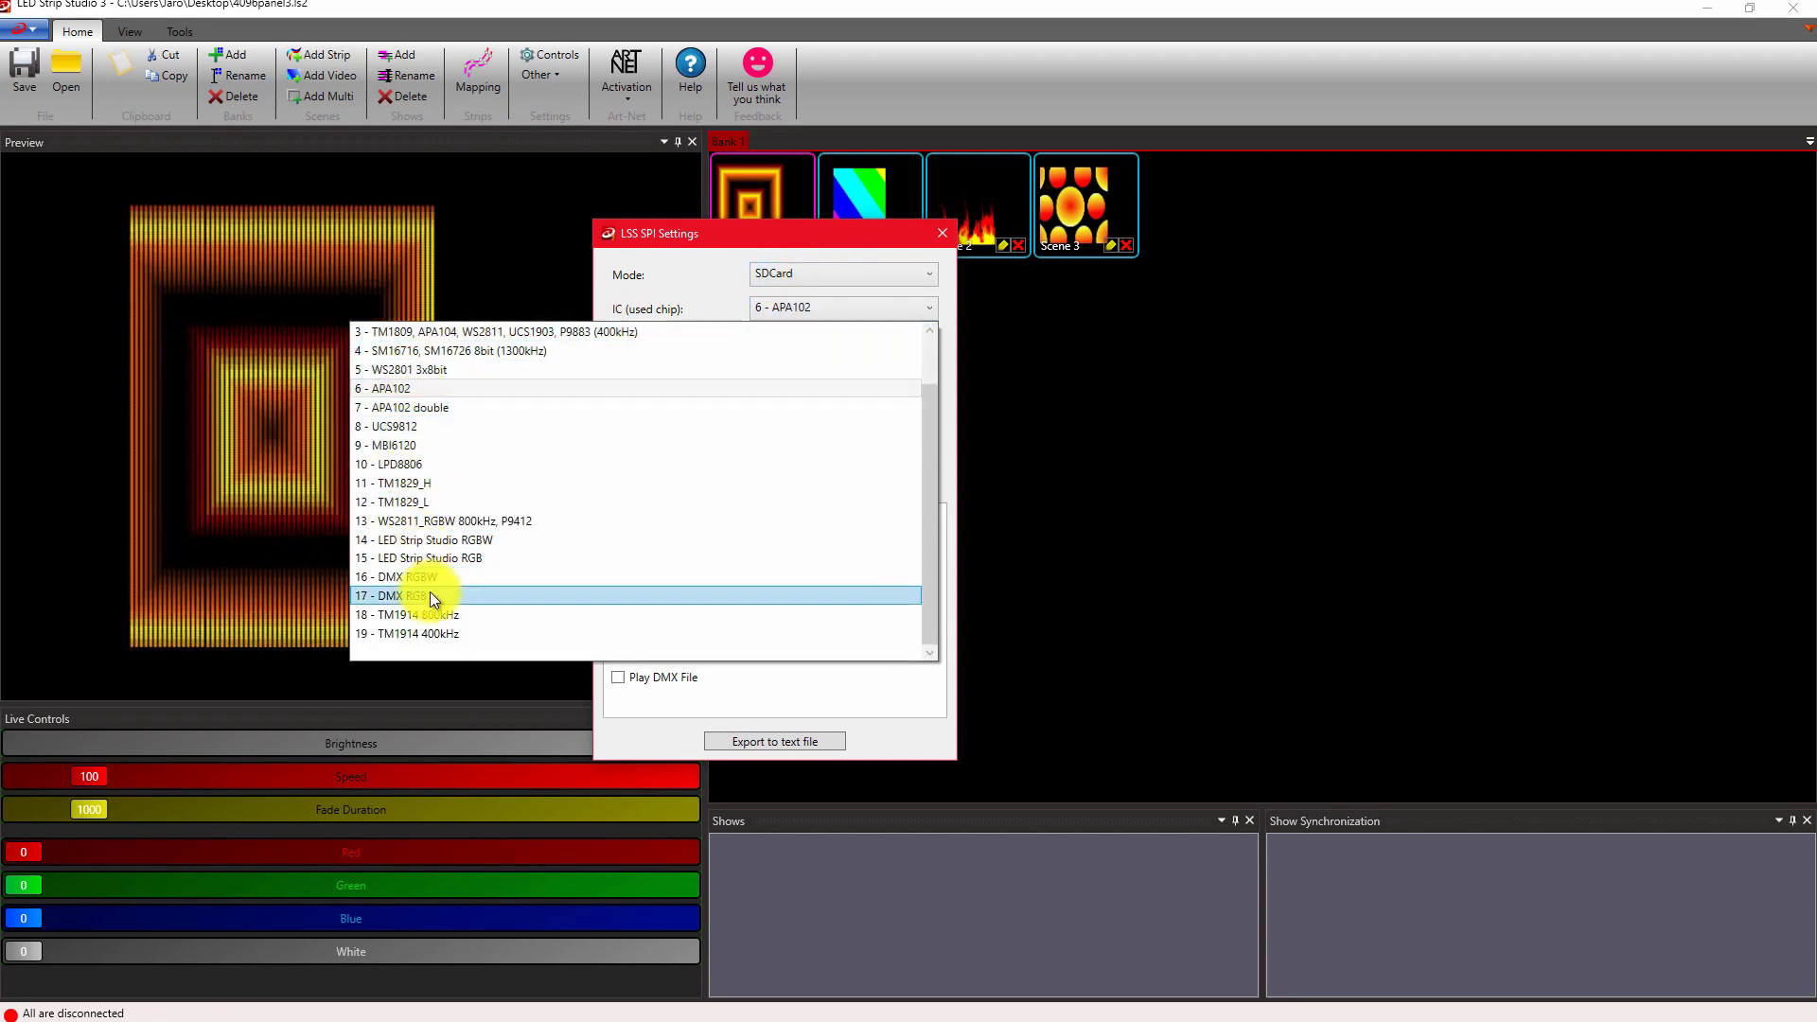
{"action": "left_click", "coordinate": [387, 388]}
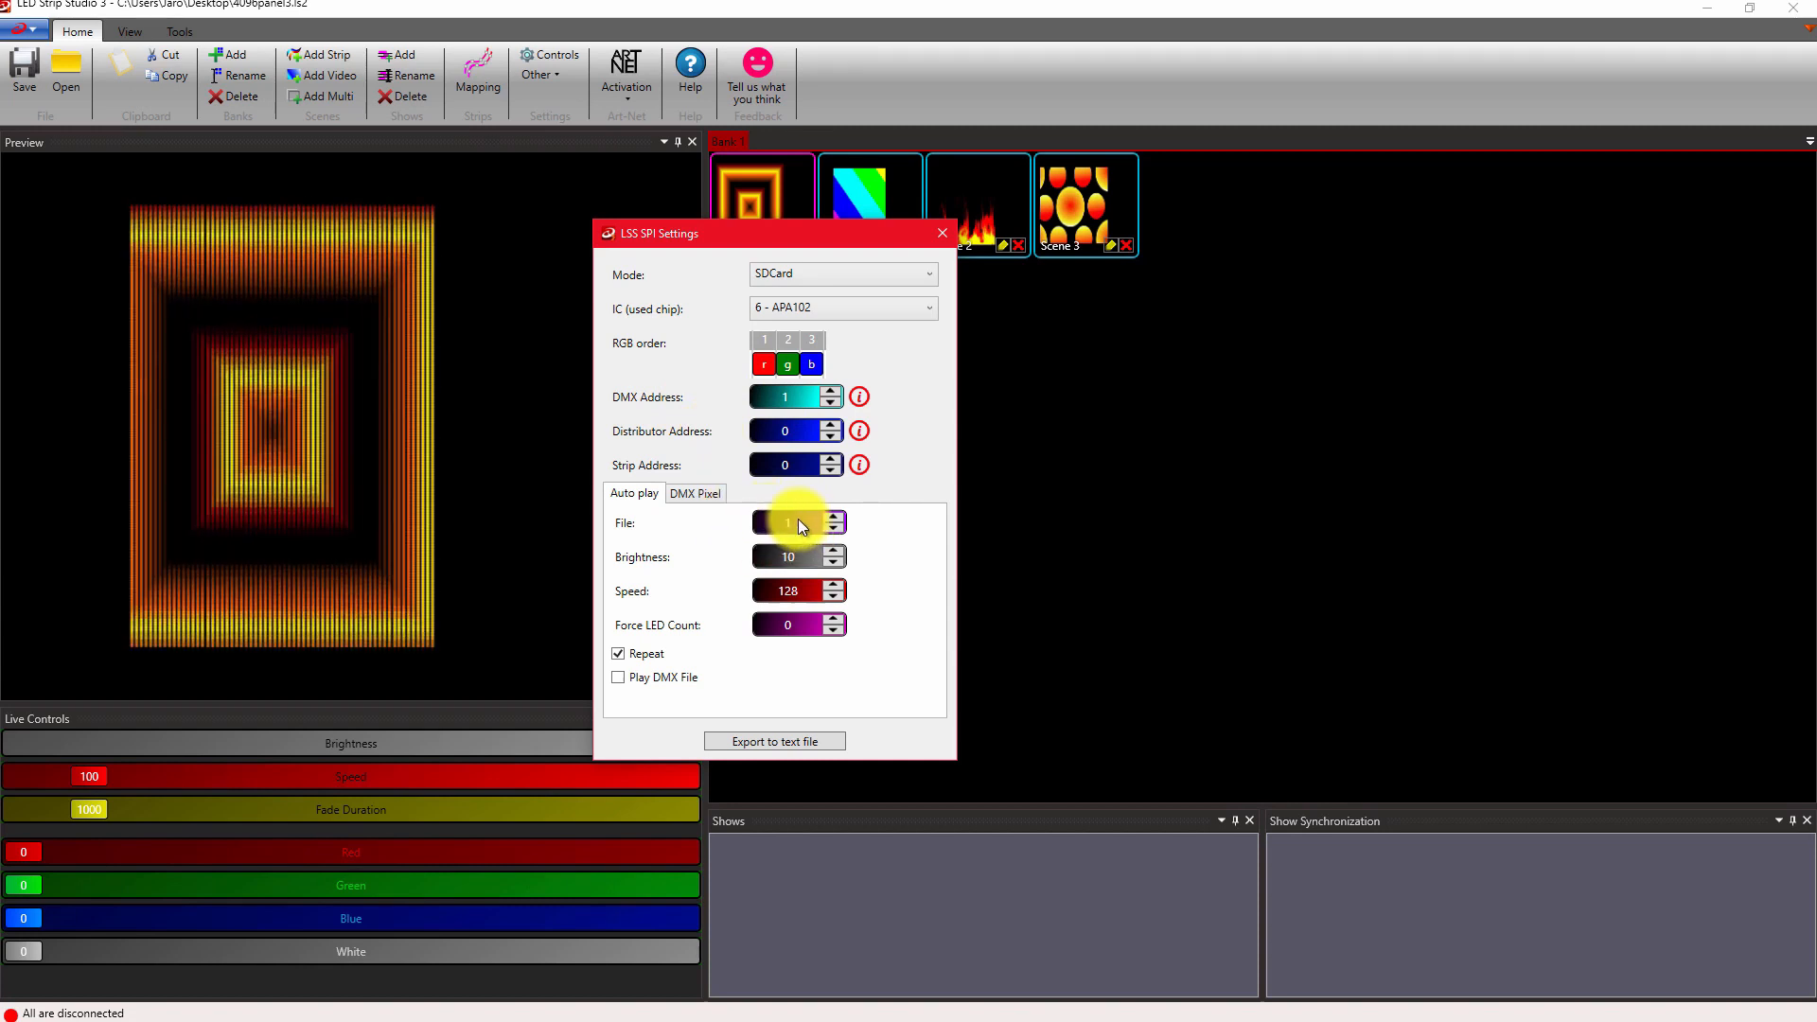
{"action": "mouse_move", "coordinate": [797, 559]}
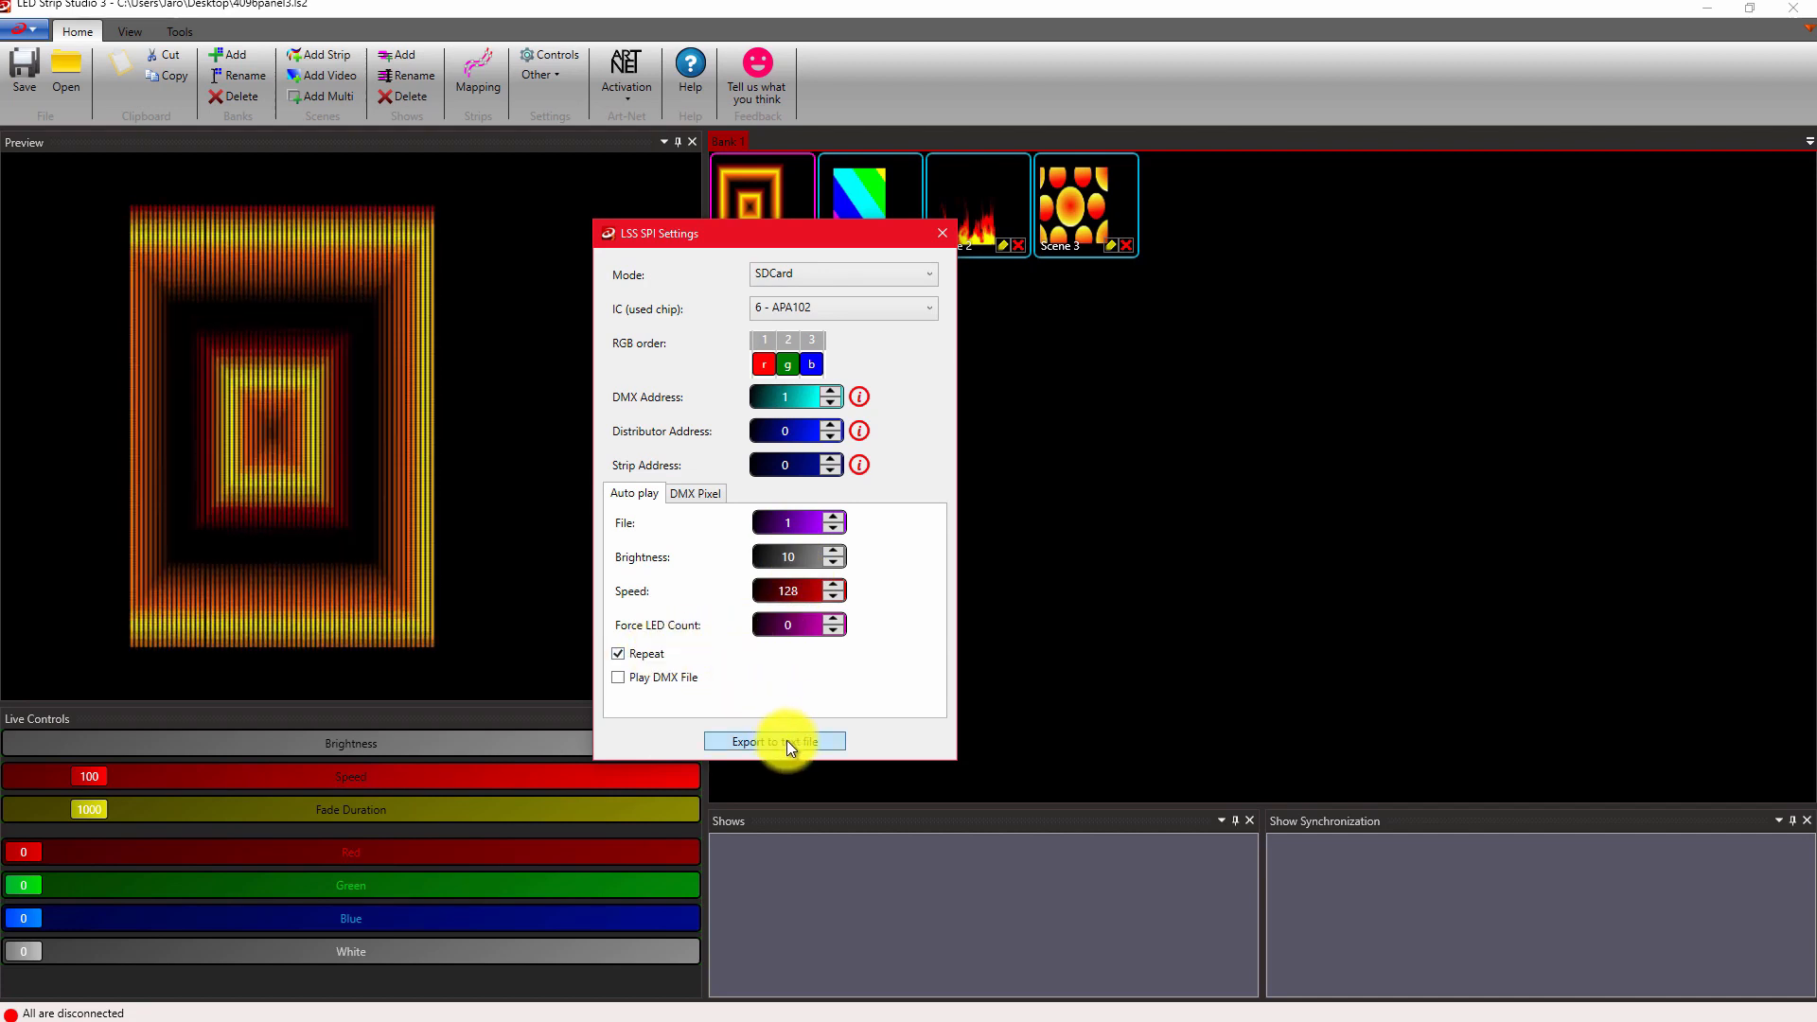
{"action": "left_click", "coordinate": [774, 742]}
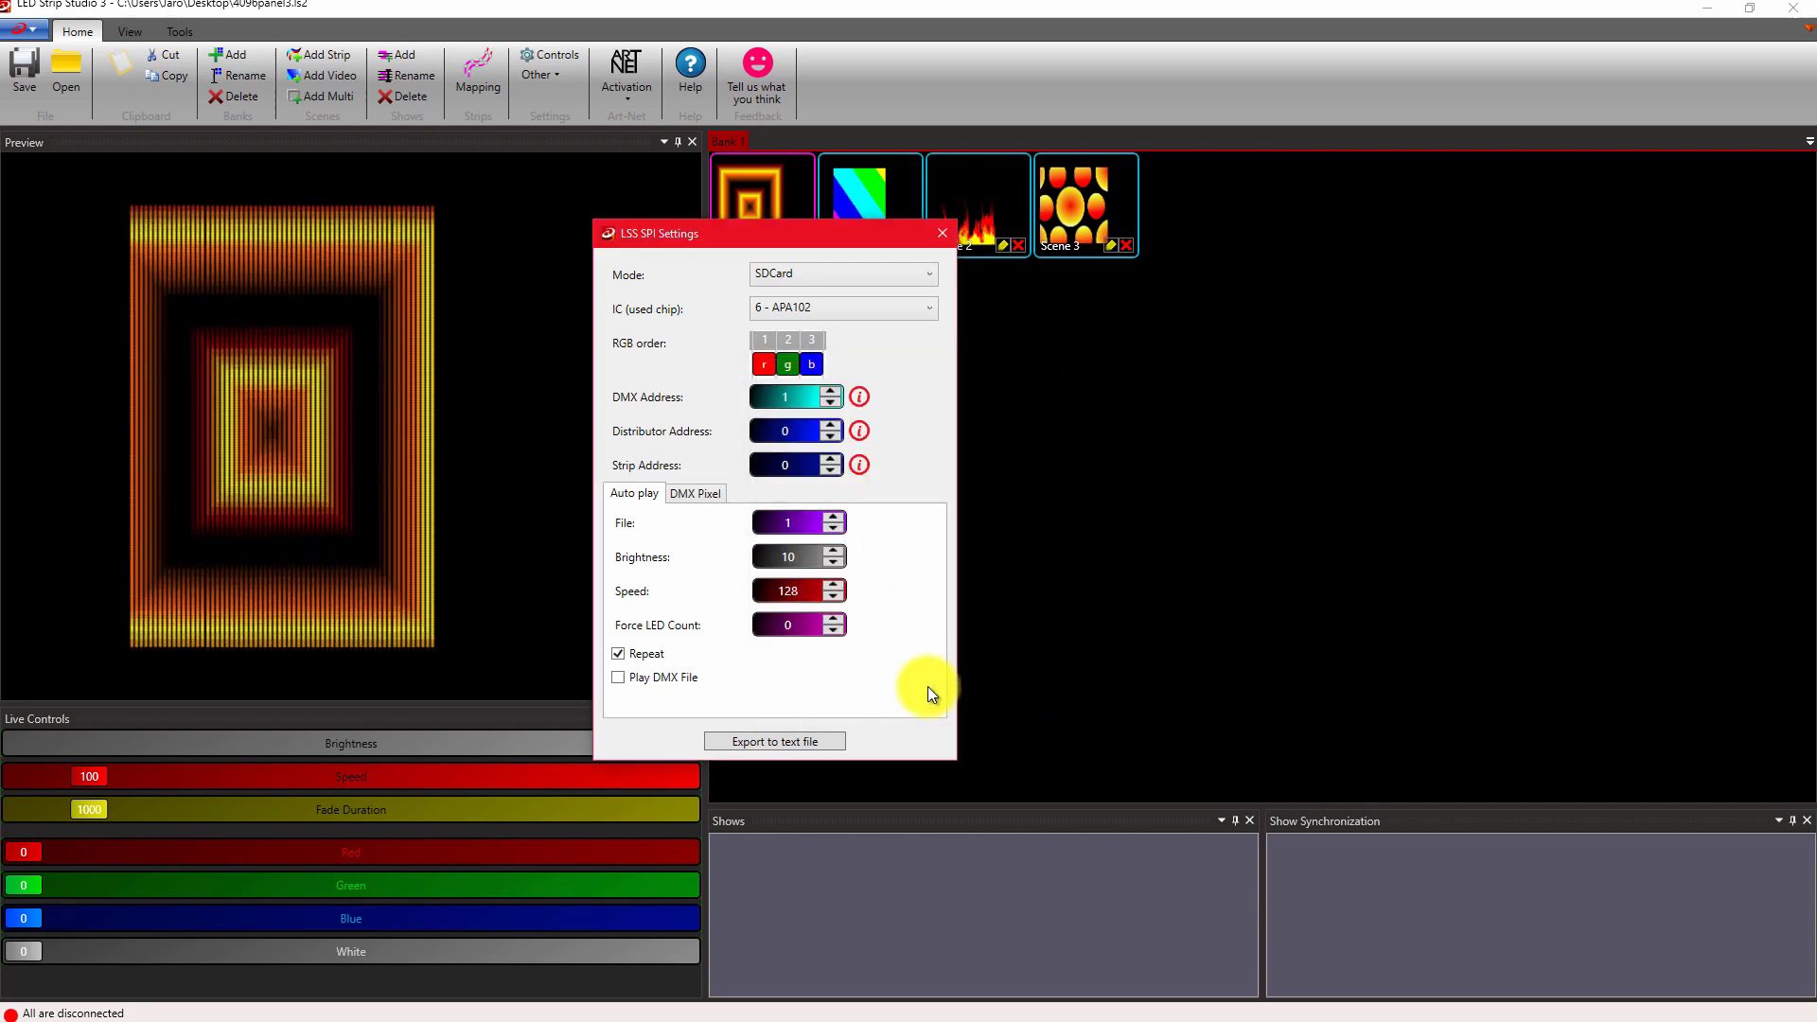
{"action": "mouse_move", "coordinate": [1078, 625]}
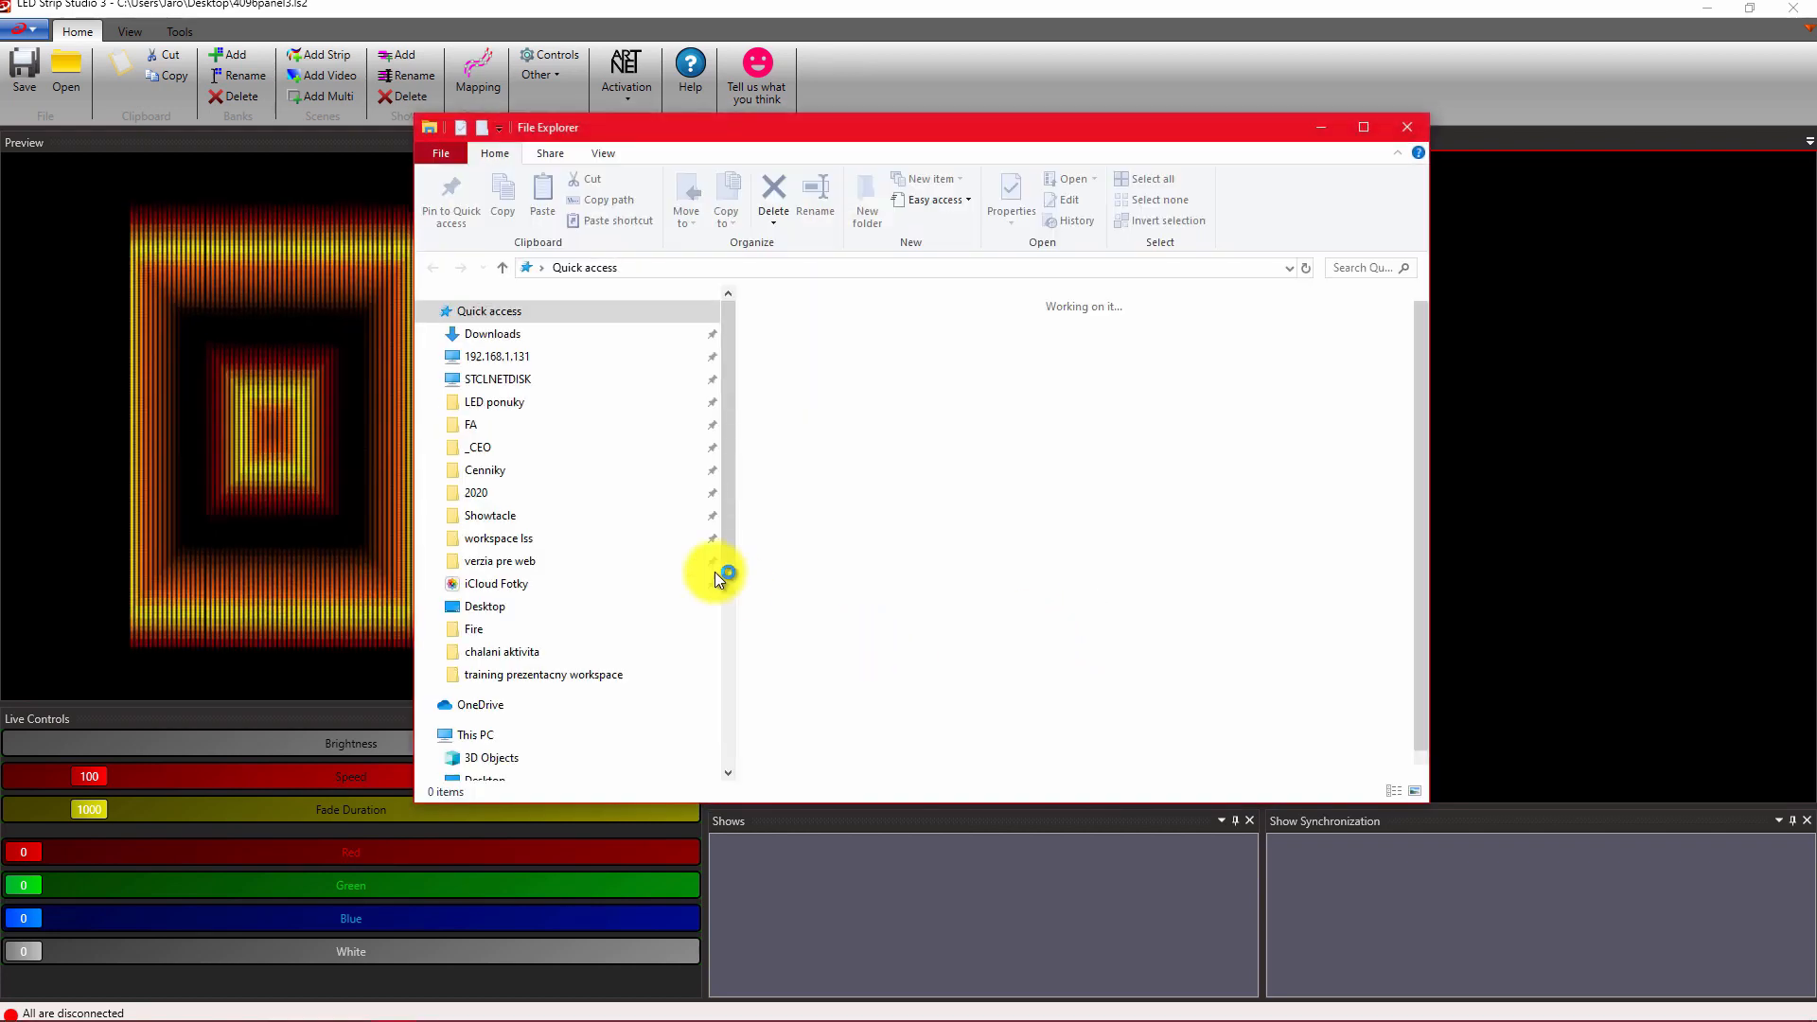
Open a File Explorer window at Quick access to browse the drives
{"action": "left_click", "coordinate": [489, 764]}
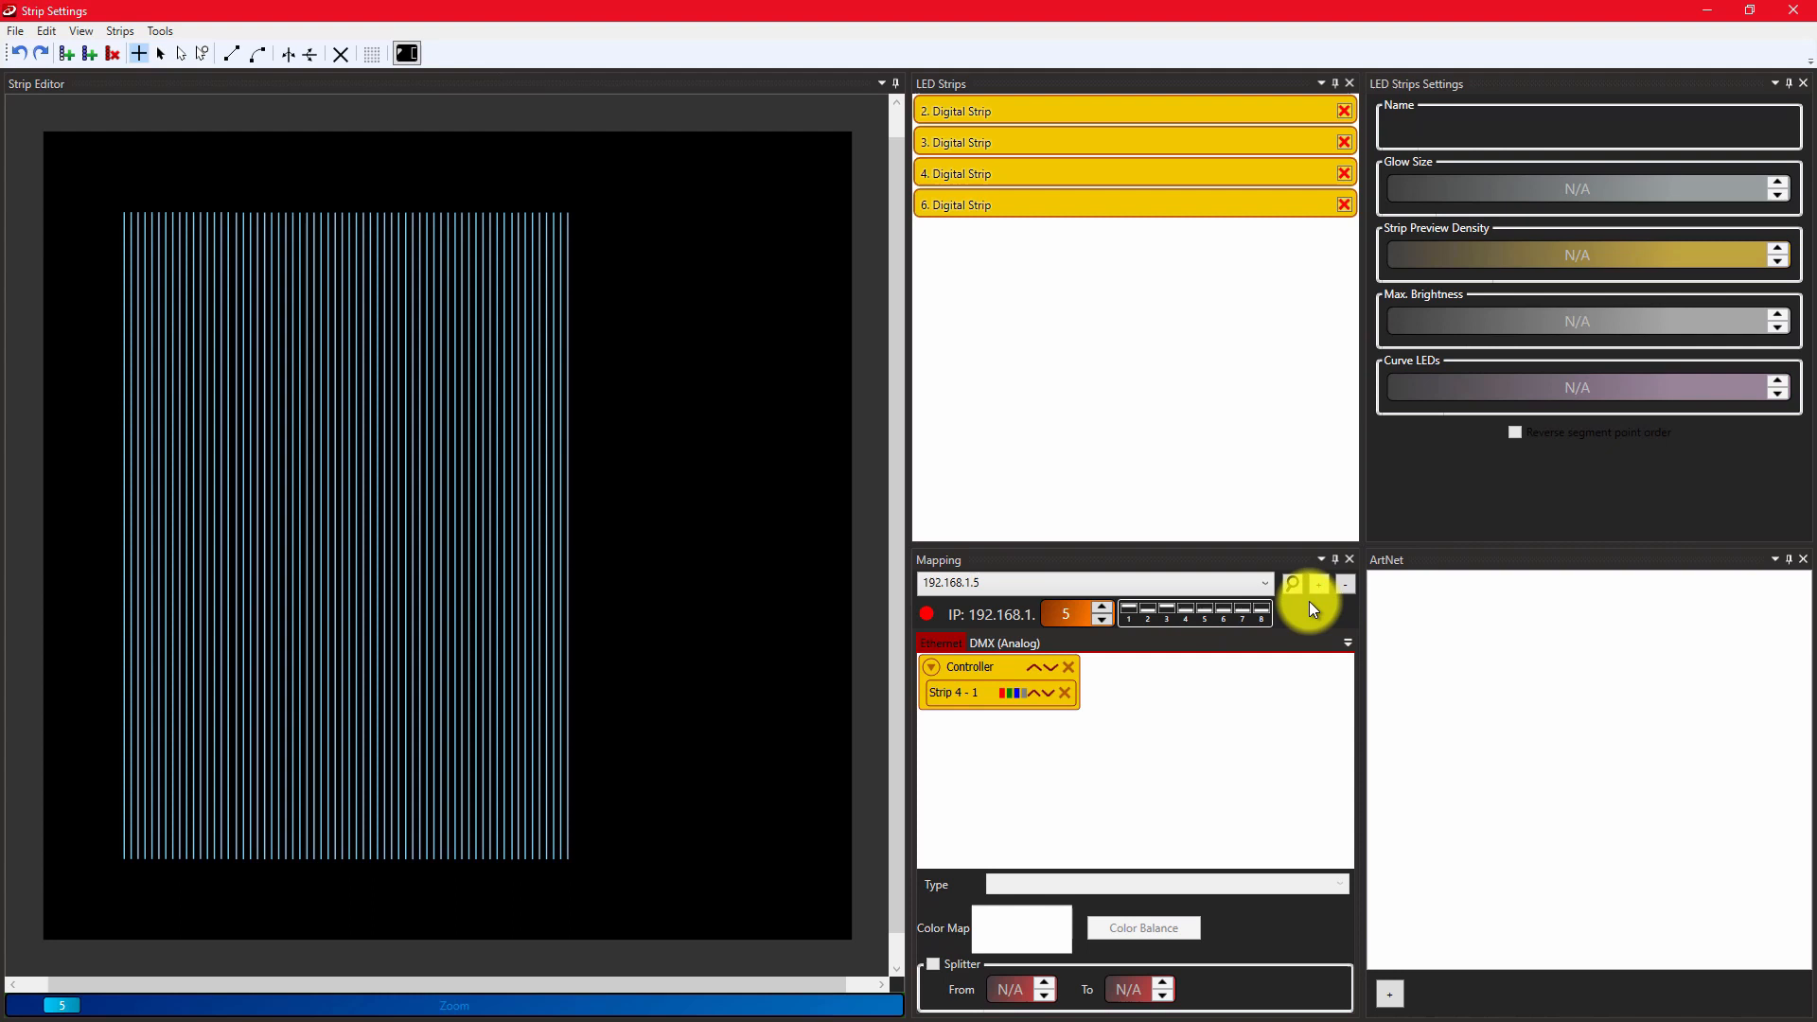
Add an analog strip, draw it vertically right of the digital strips, and close the editor
{"action": "left_click", "coordinate": [1292, 584]}
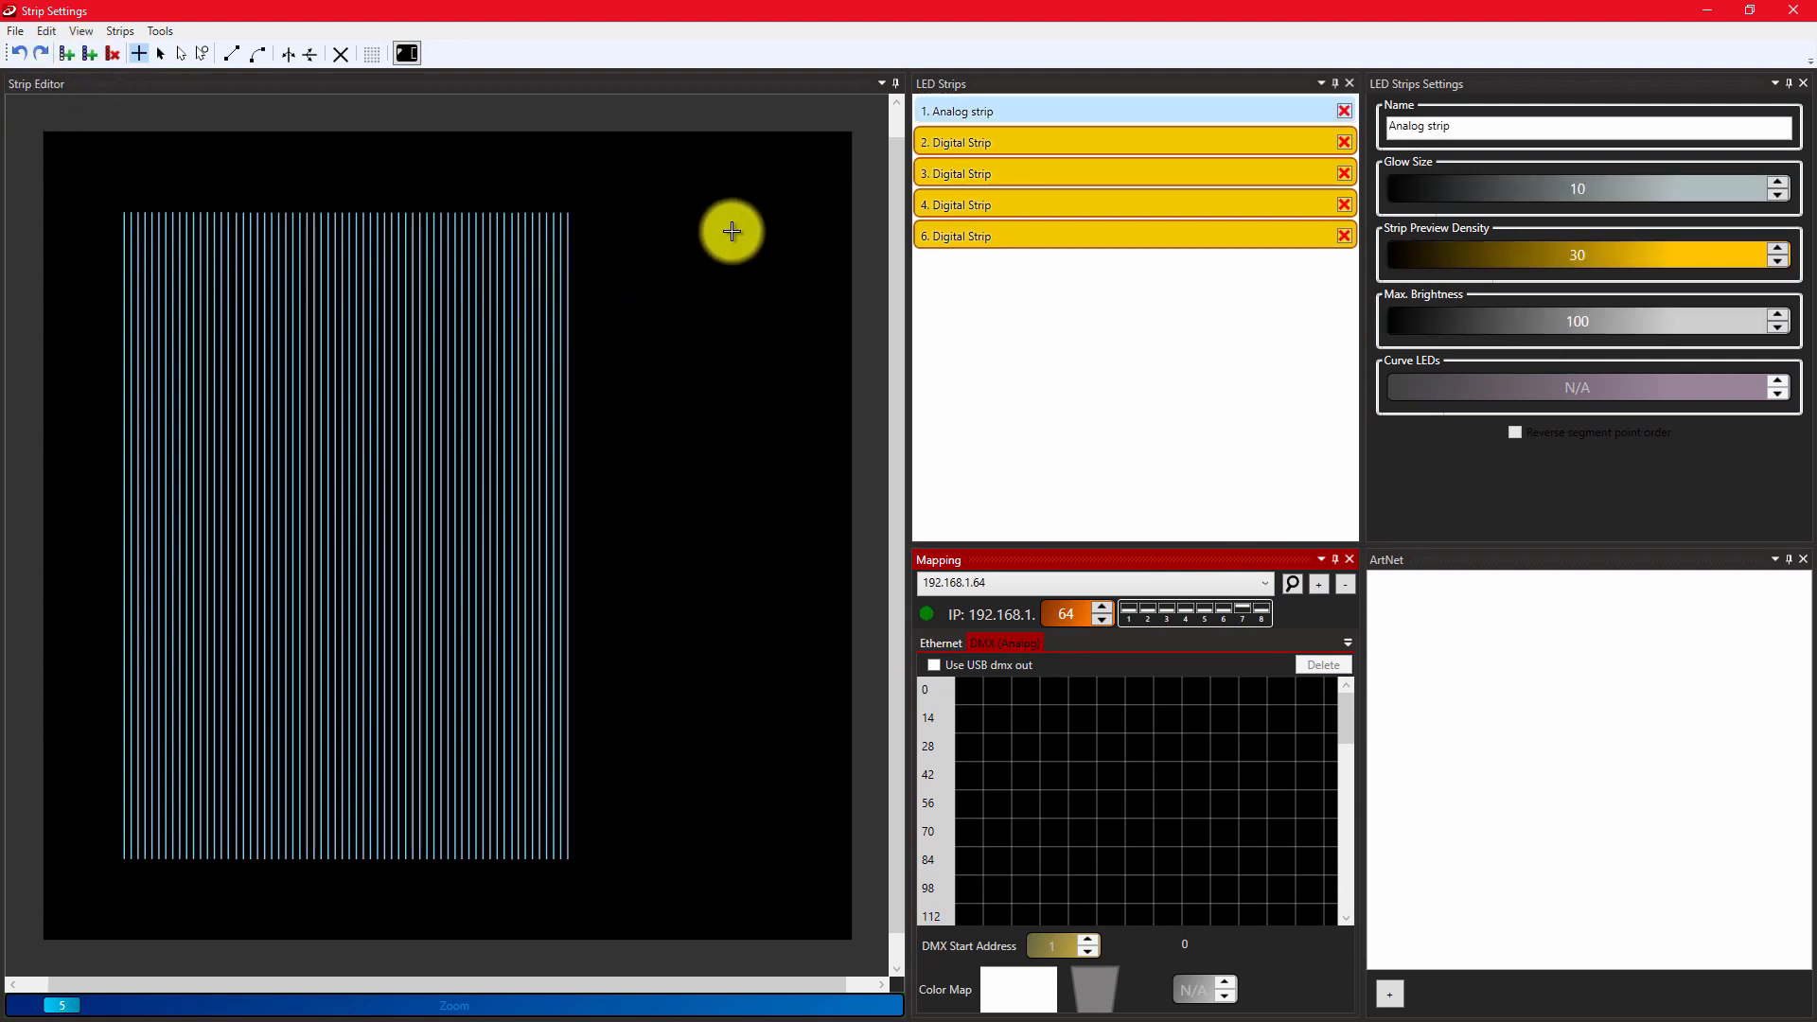
{"action": "left_click_drag", "start_coordinate": [733, 229], "coordinate": [732, 408]}
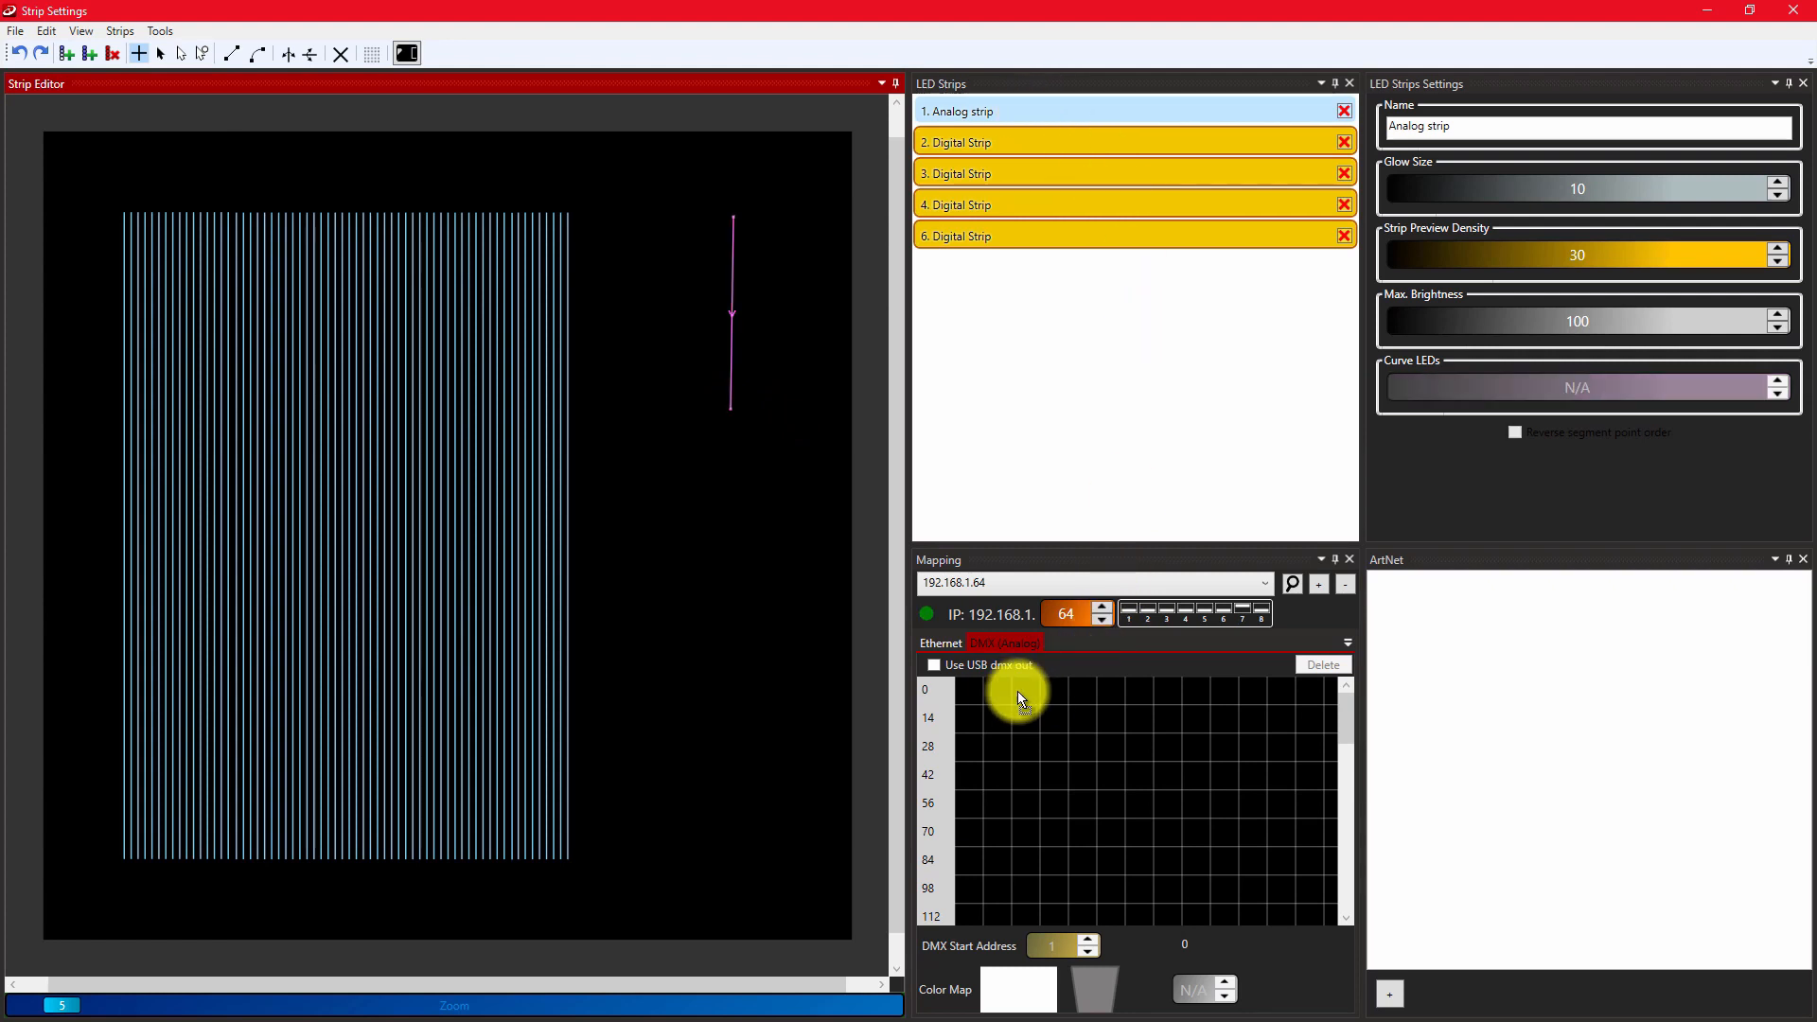
{"action": "left_click", "coordinate": [1014, 690]}
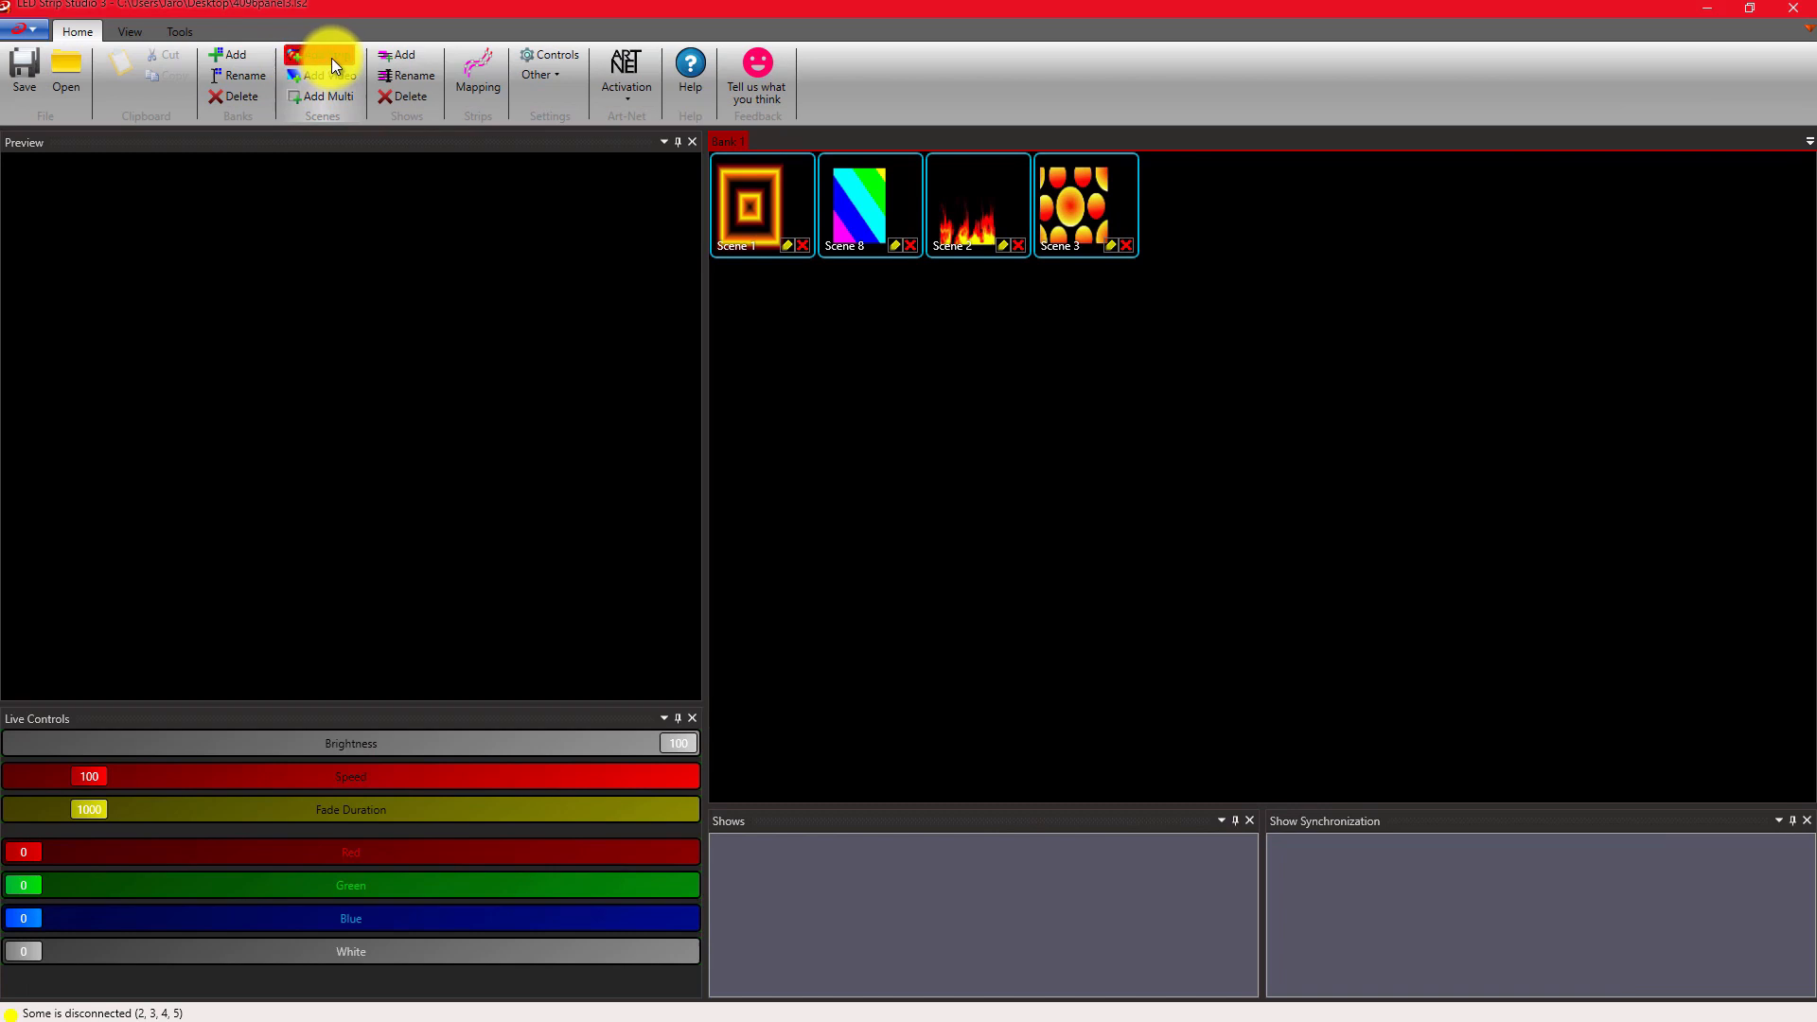
Create Scene 4 with dark blue colour (R19, G1, B69) and save it
{"action": "left_click", "coordinate": [321, 63]}
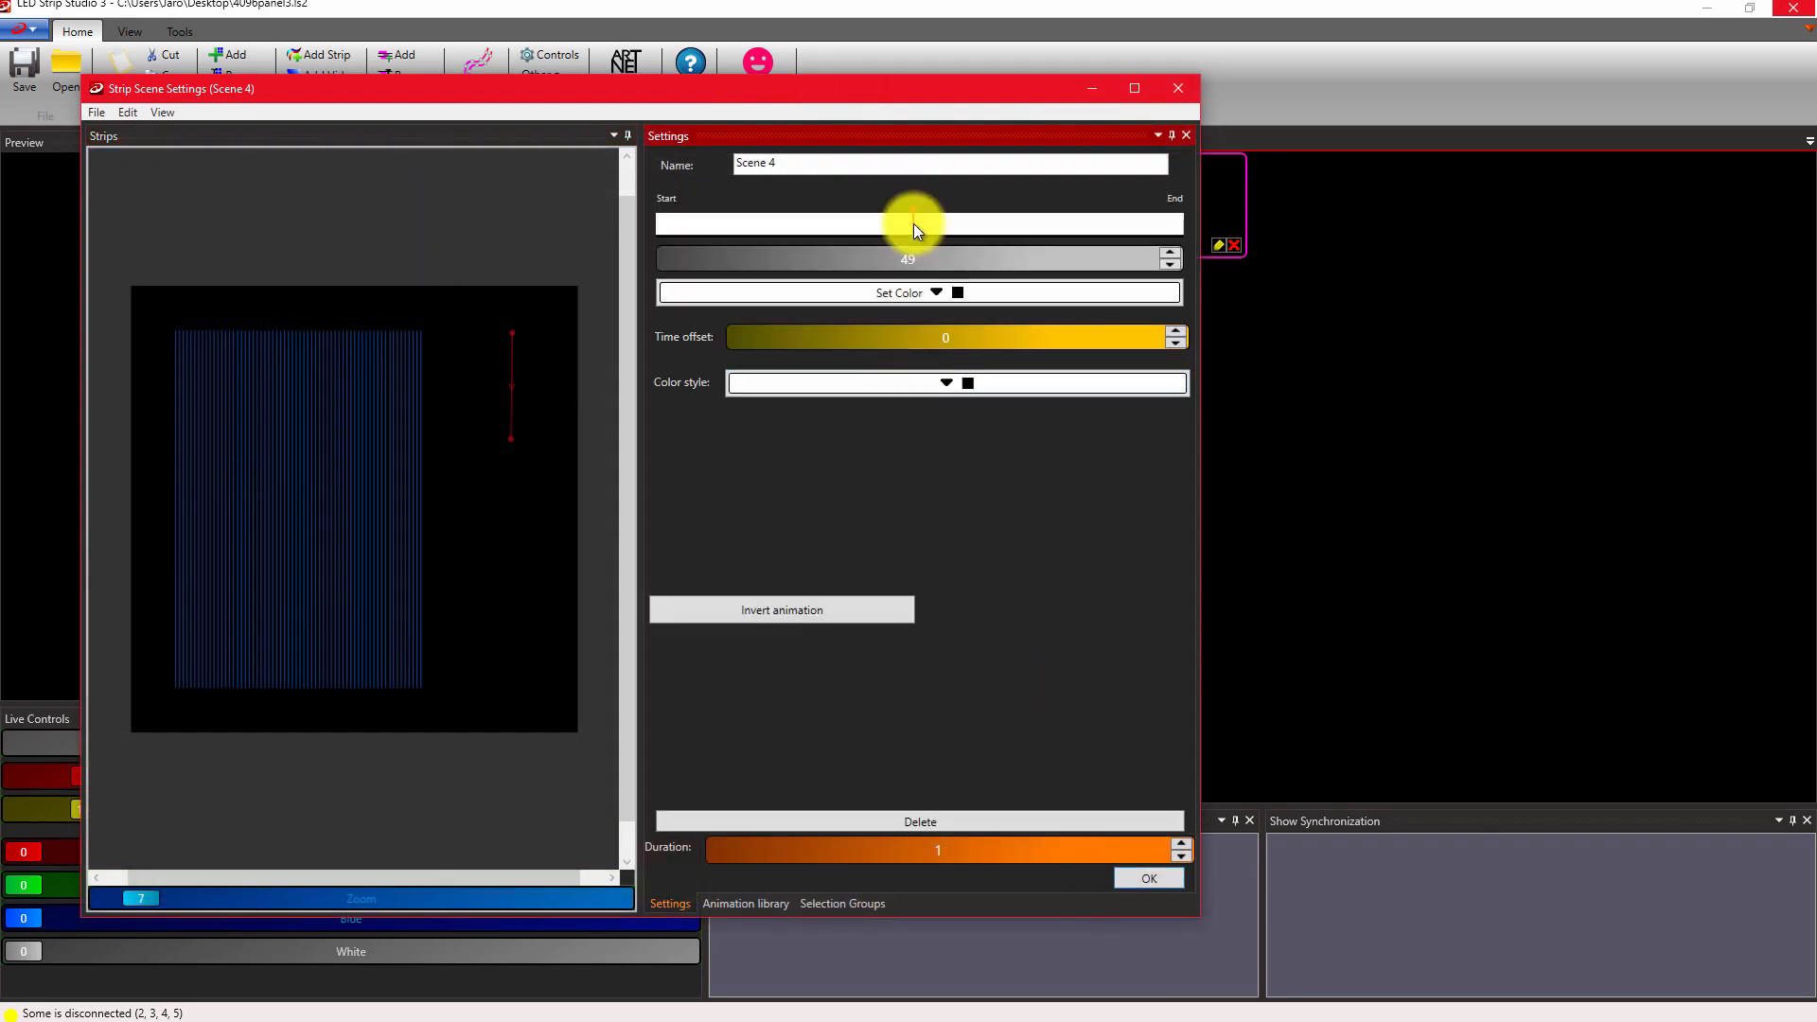
{"action": "left_click", "coordinate": [936, 293]}
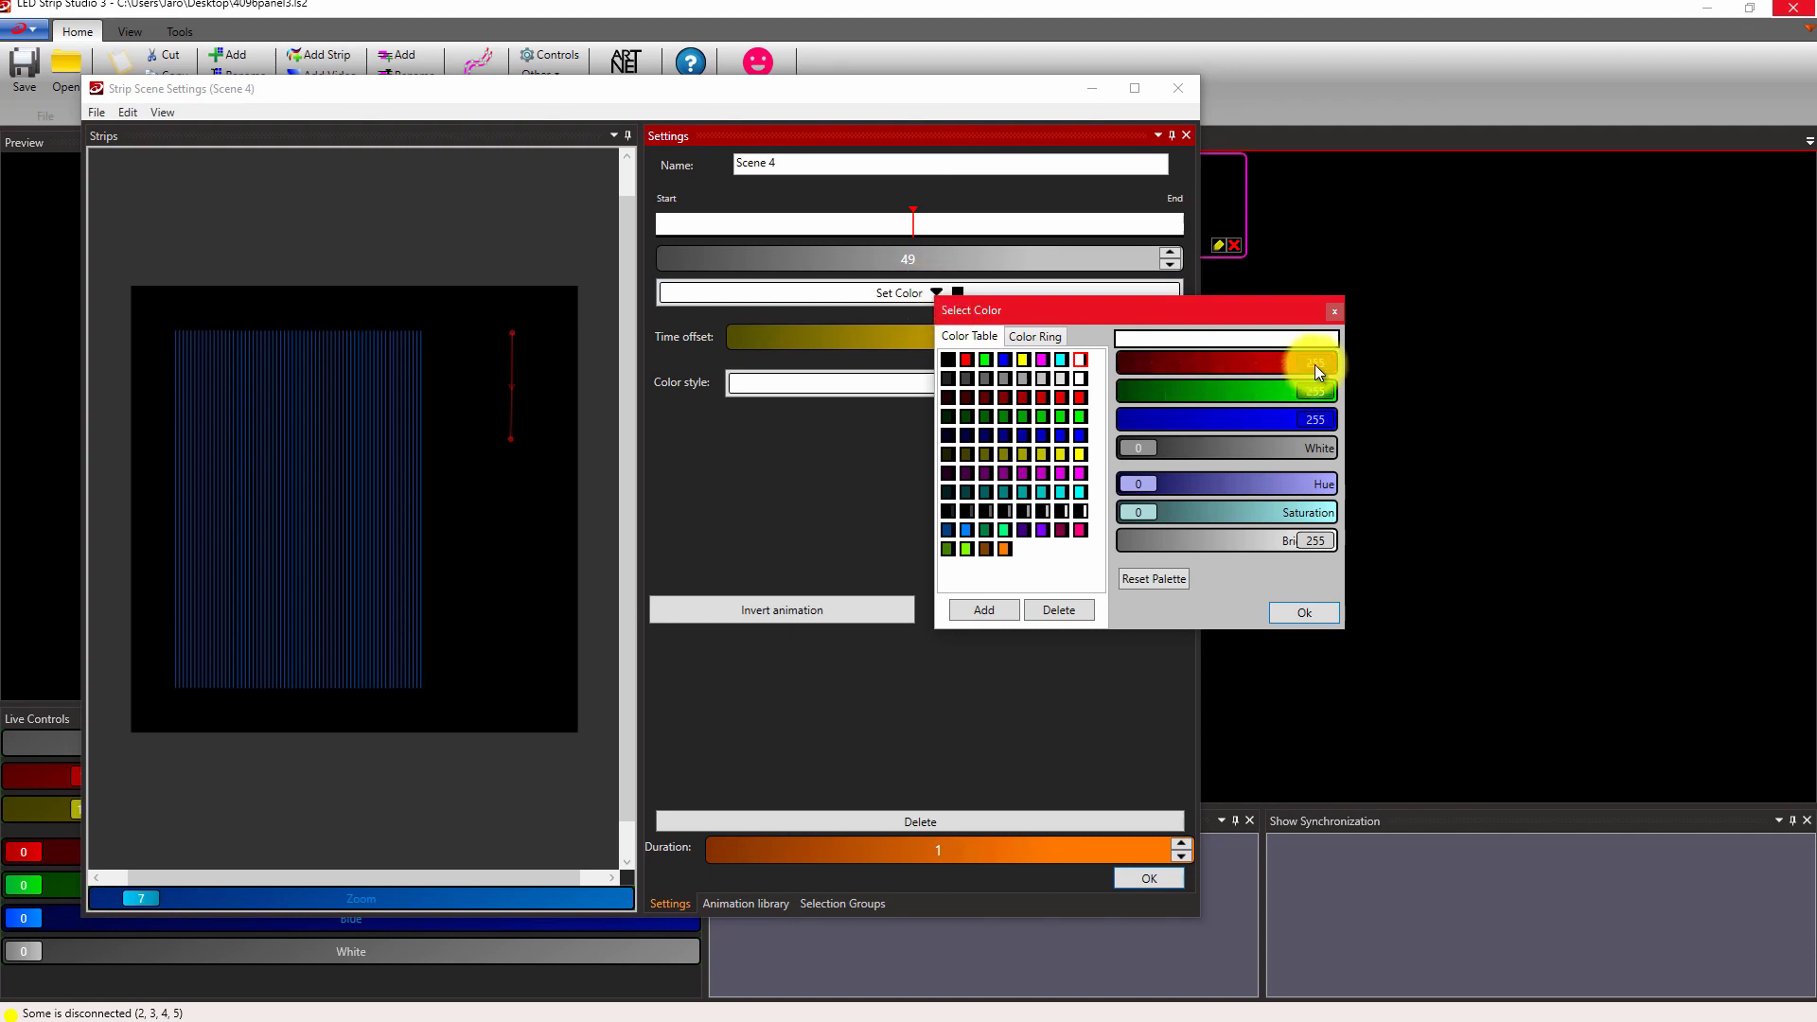
{"action": "left_click", "coordinate": [1171, 383]}
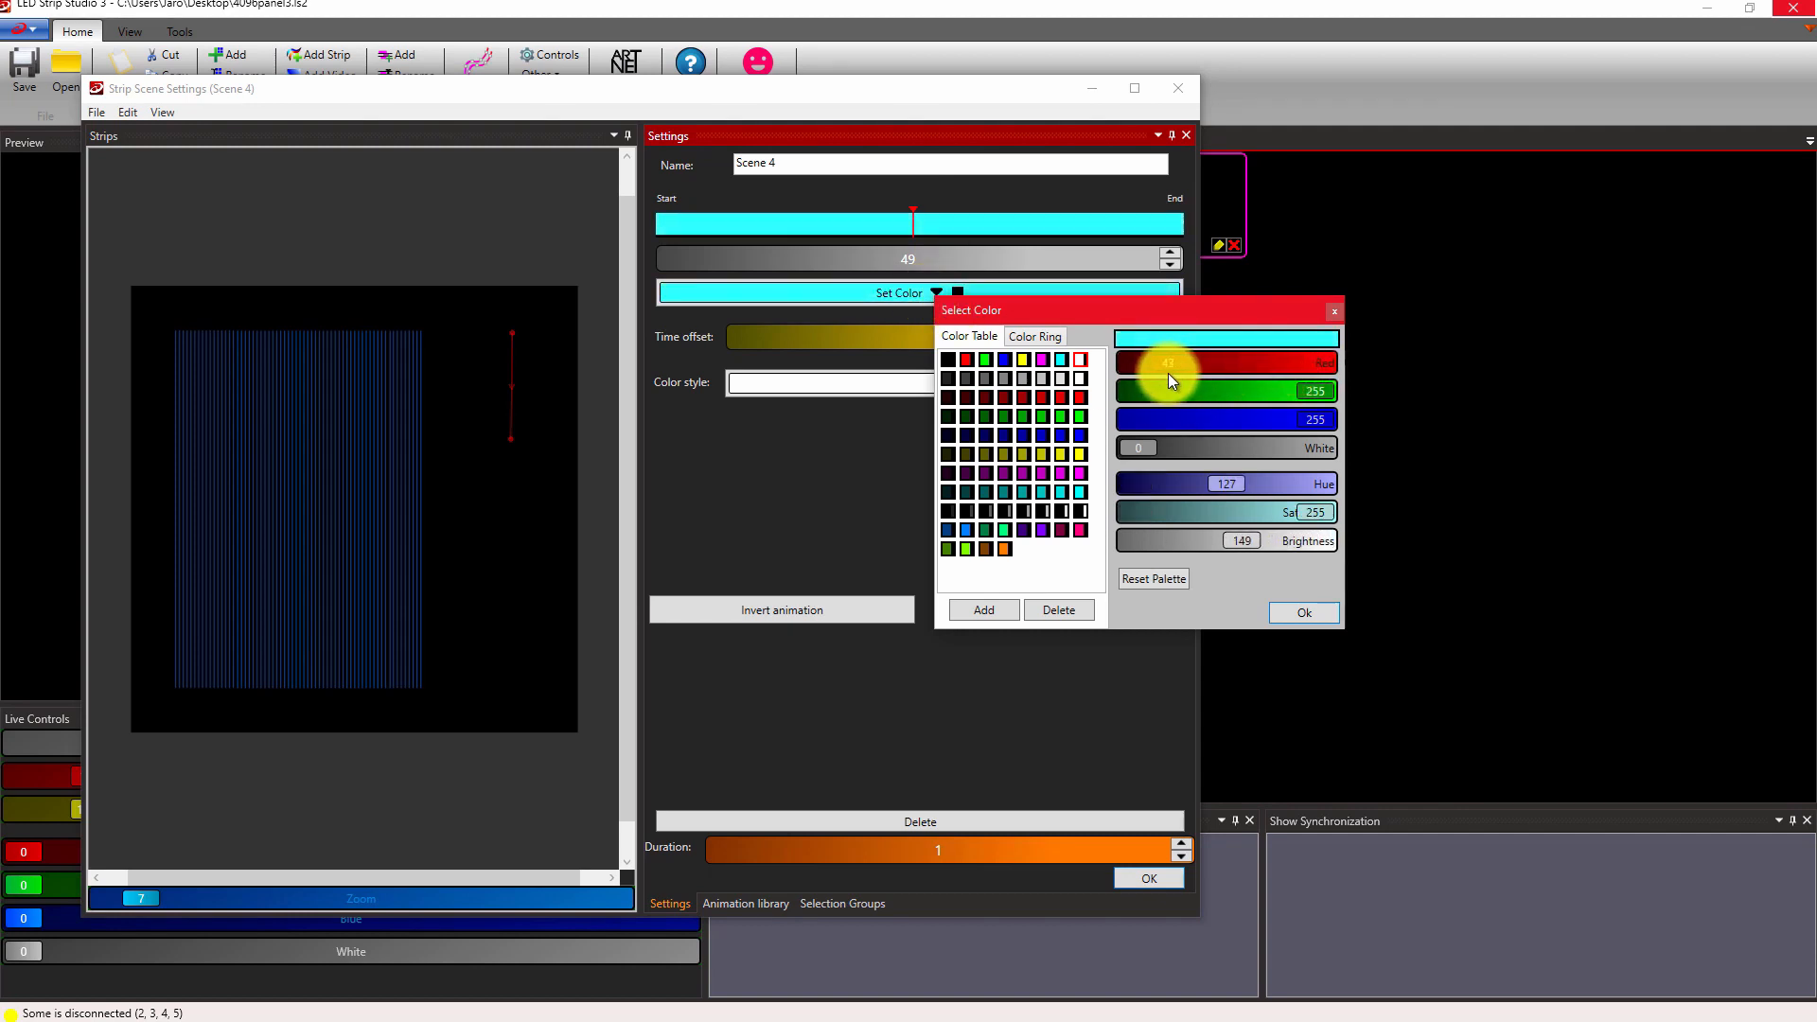
{"action": "left_click", "coordinate": [1182, 361]}
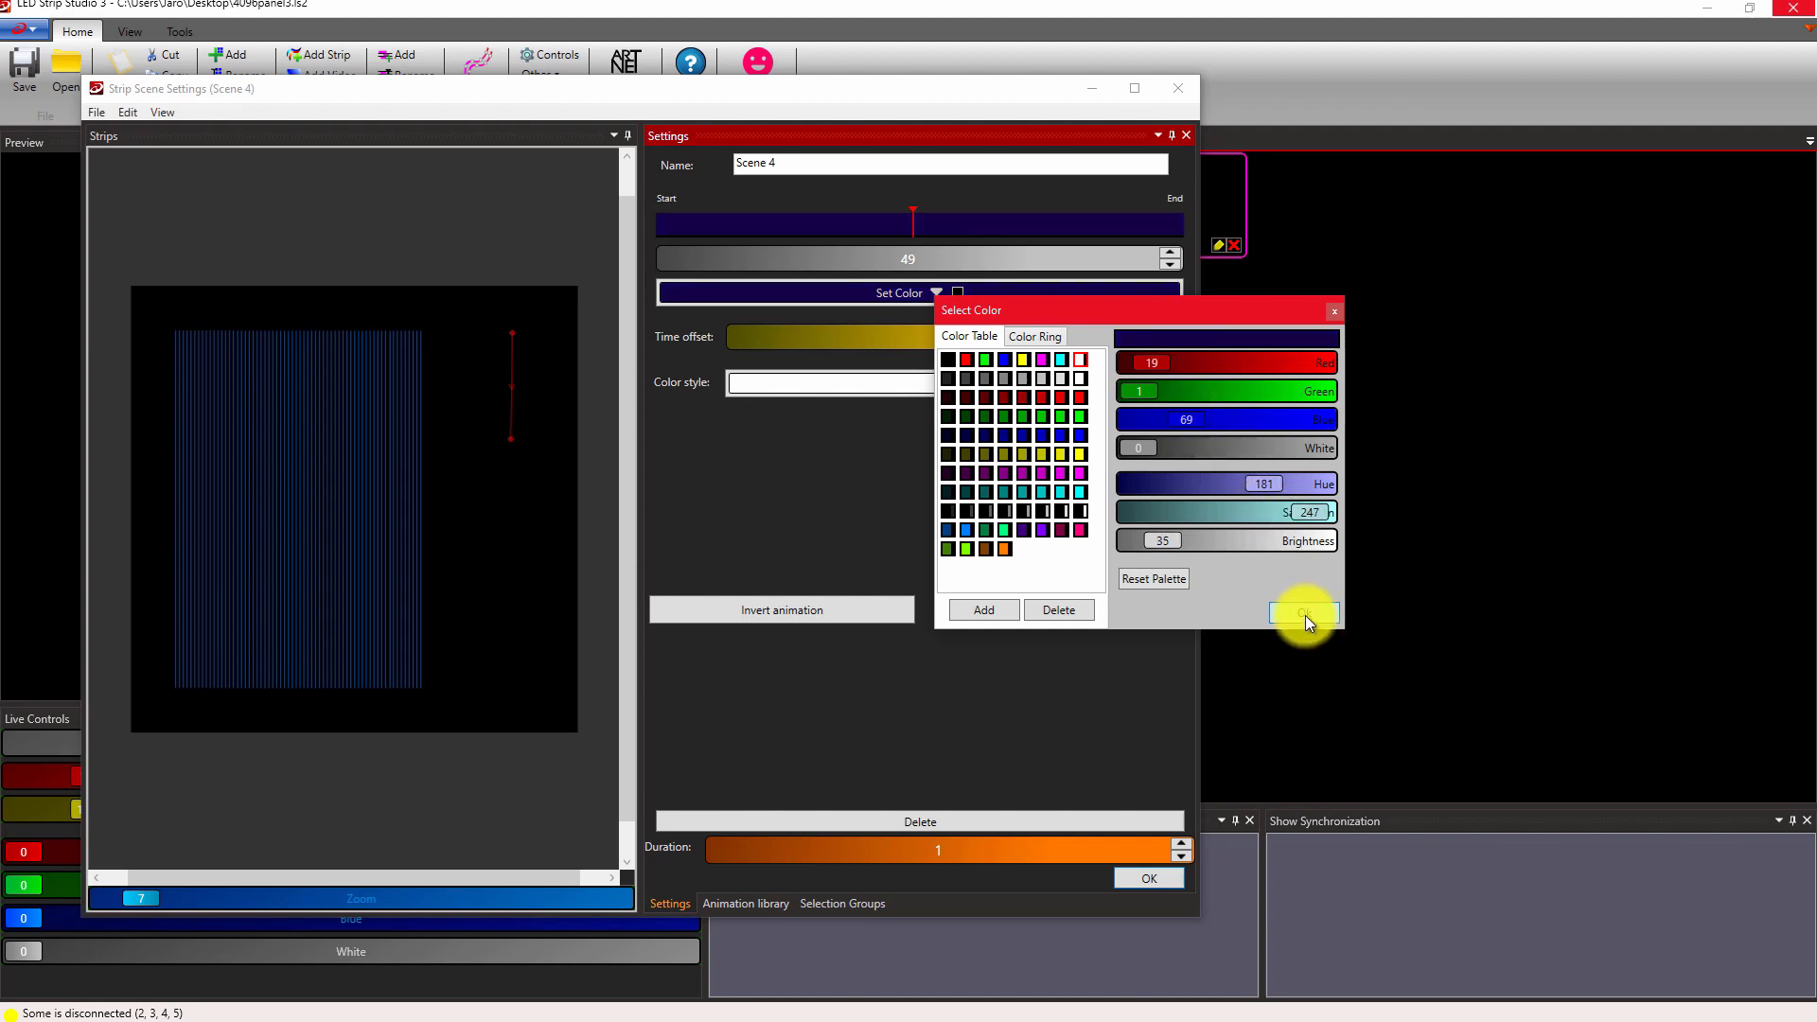
{"action": "left_click", "coordinate": [1333, 310]}
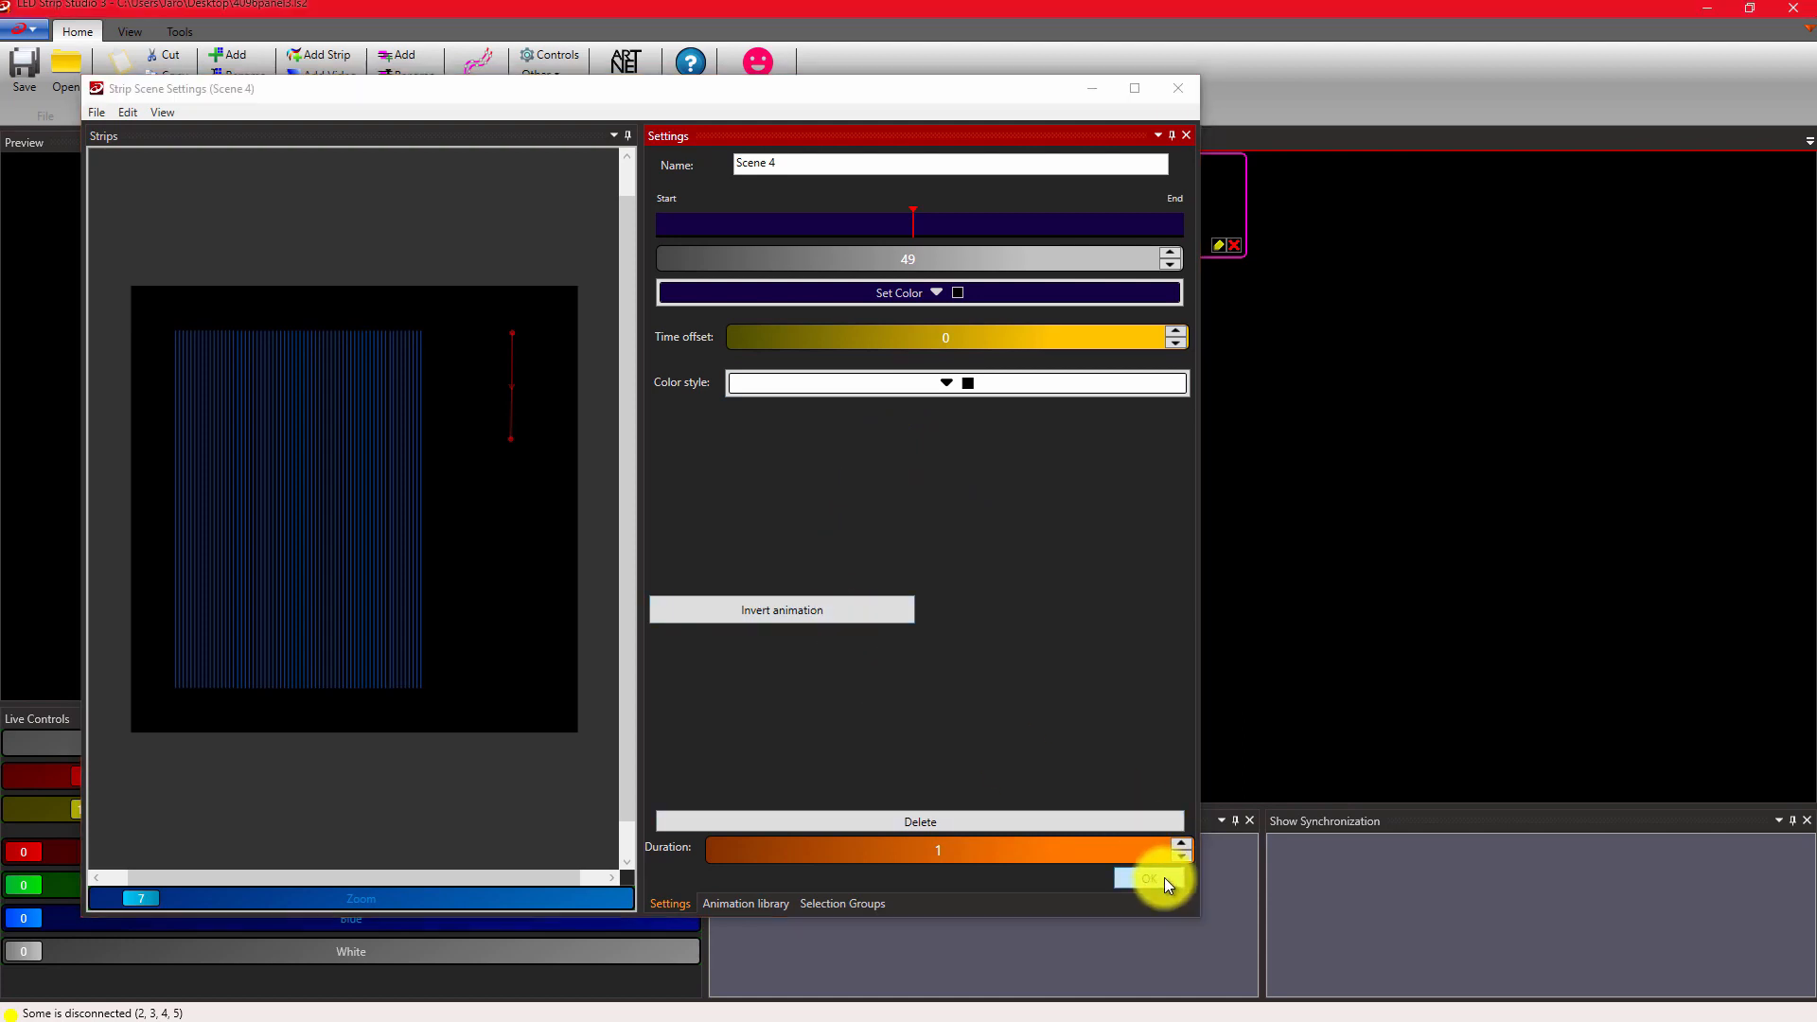
{"action": "left_click", "coordinate": [1147, 877]}
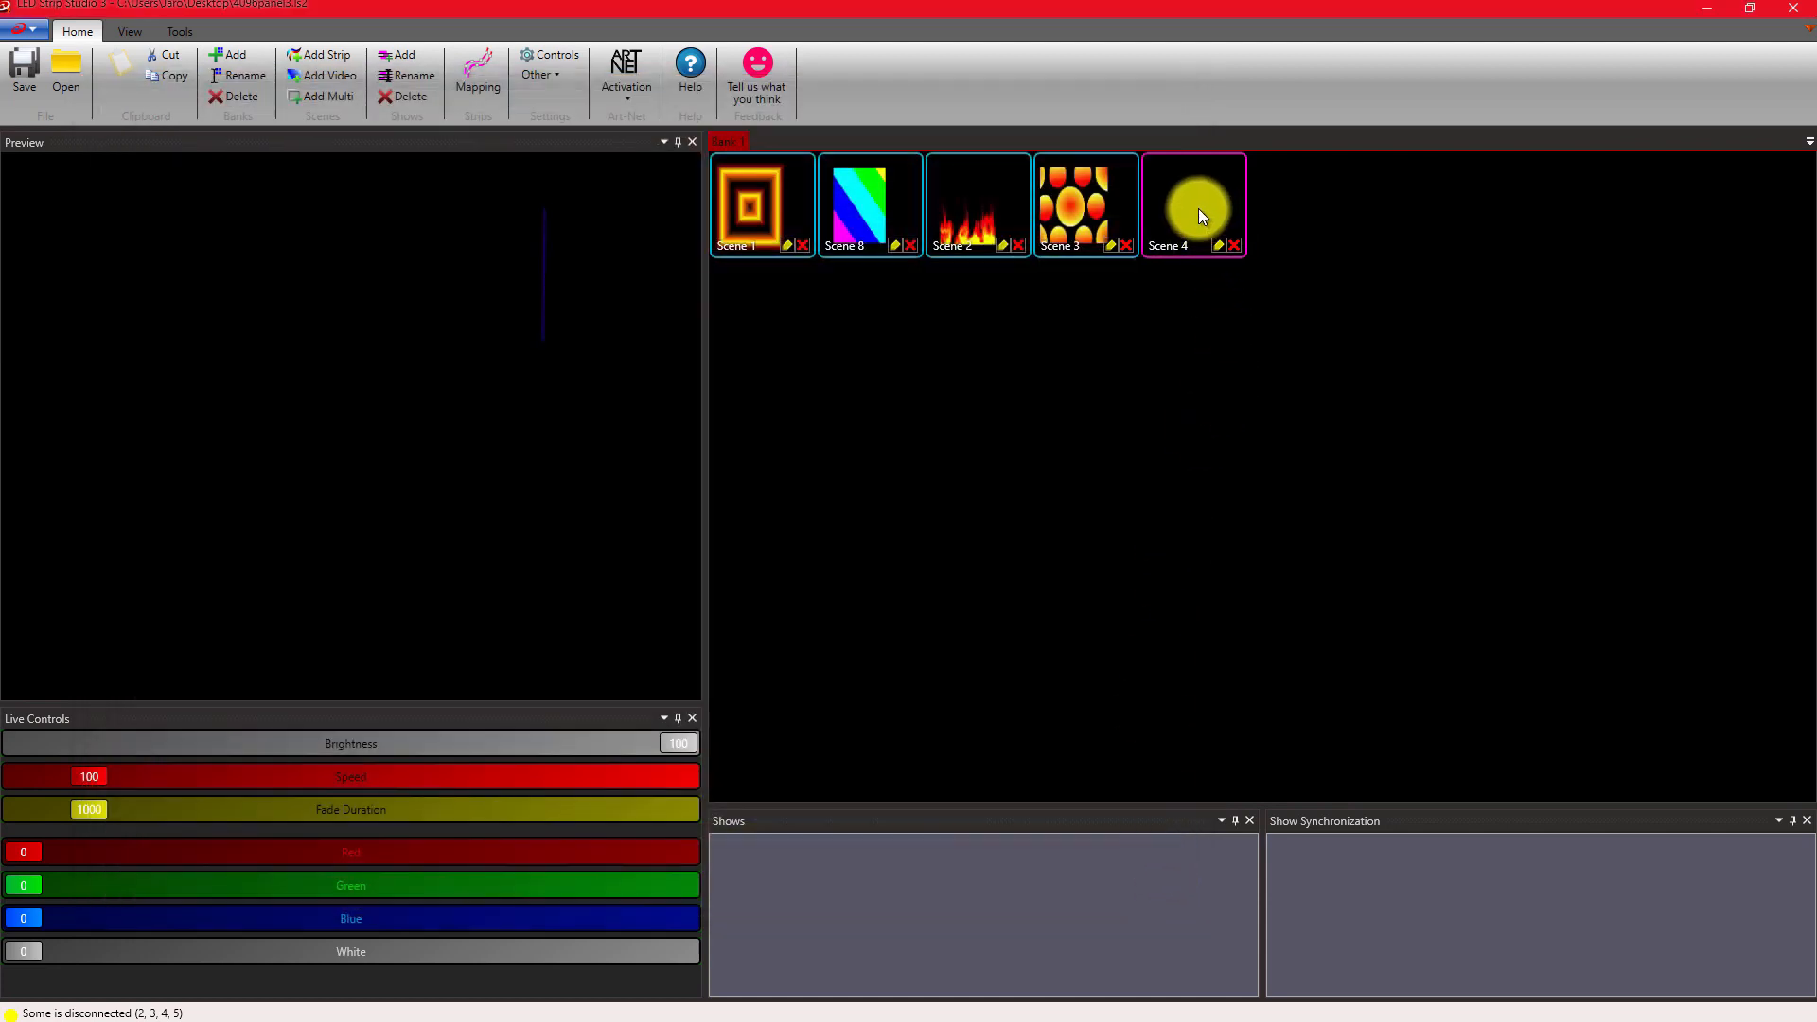